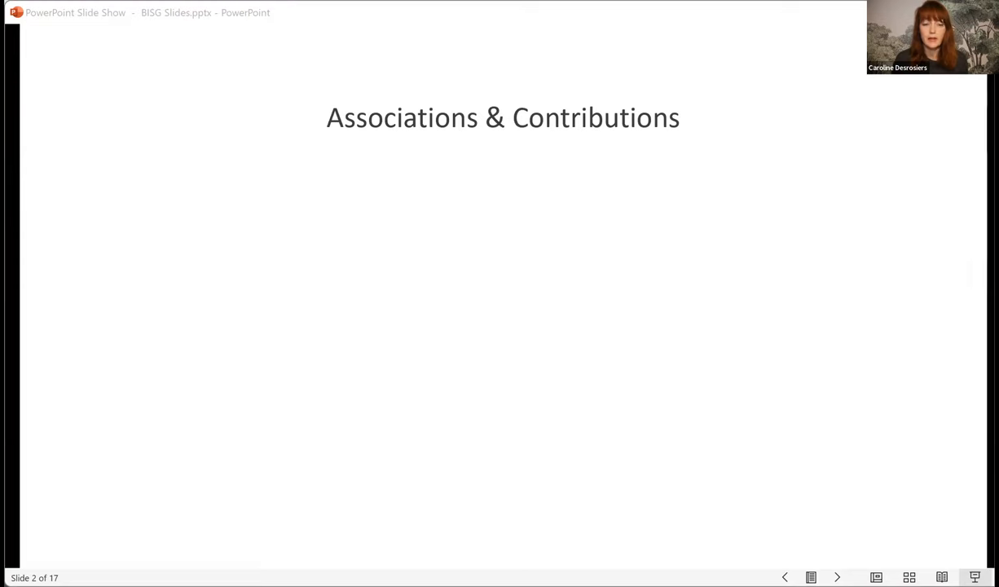
mouse_move(469, 18)
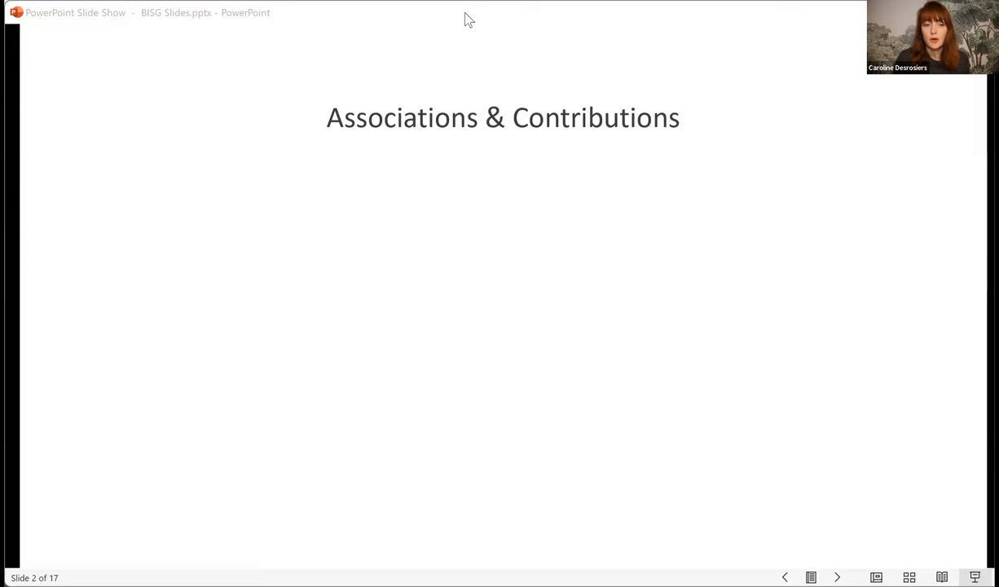
mouse_move(419, 45)
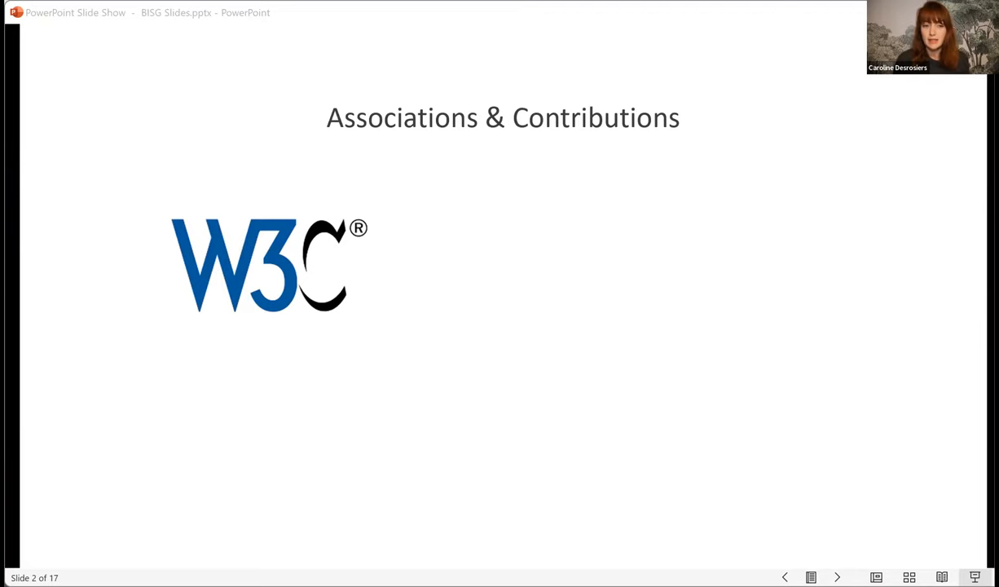
mouse_move(443, 24)
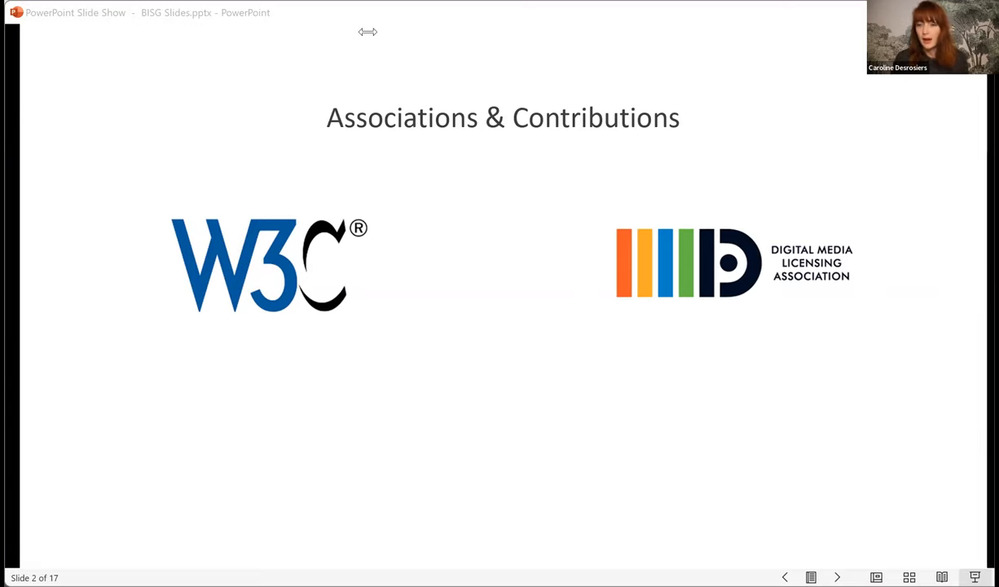
mouse_move(428, 35)
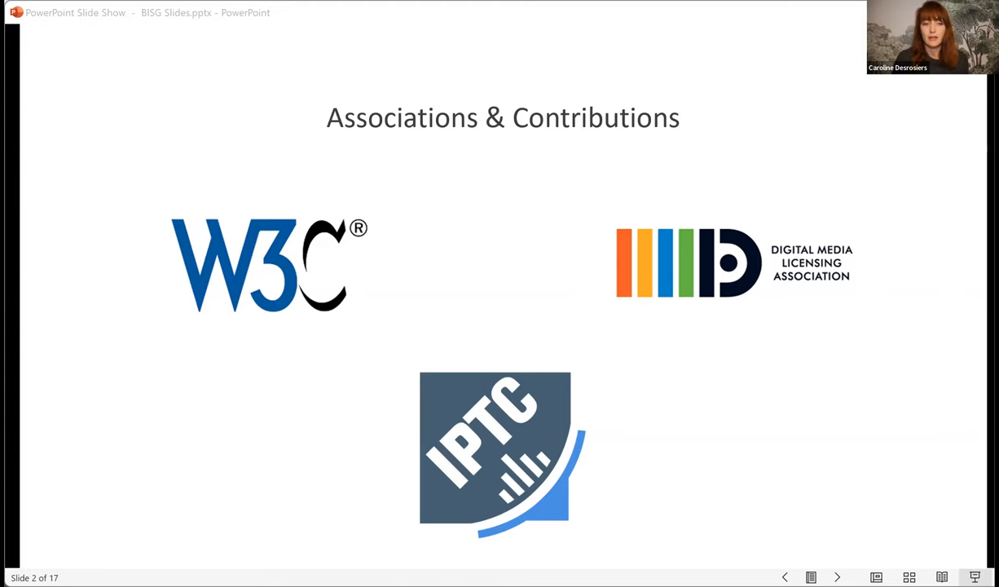
mouse_move(434, 23)
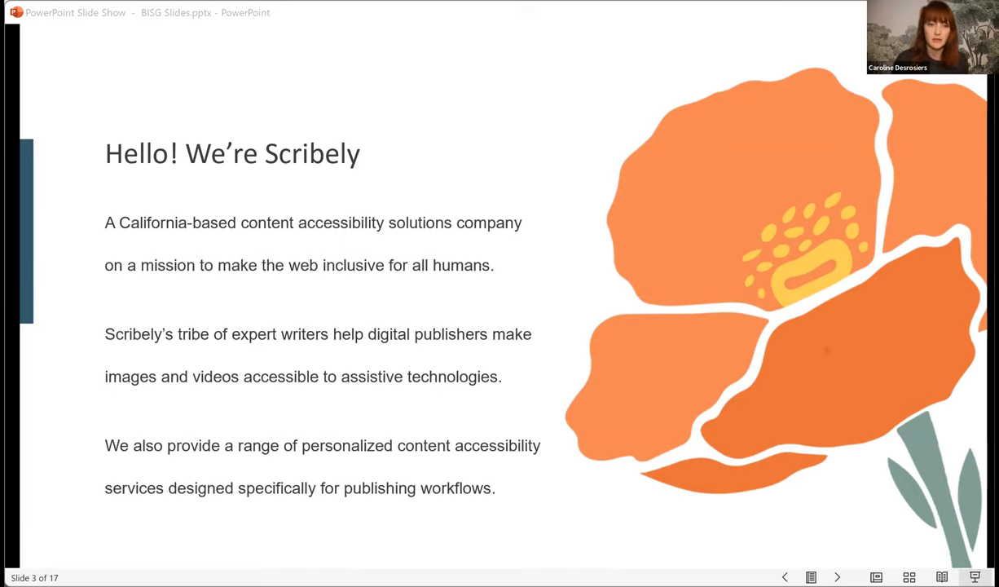
mouse_move(424, 74)
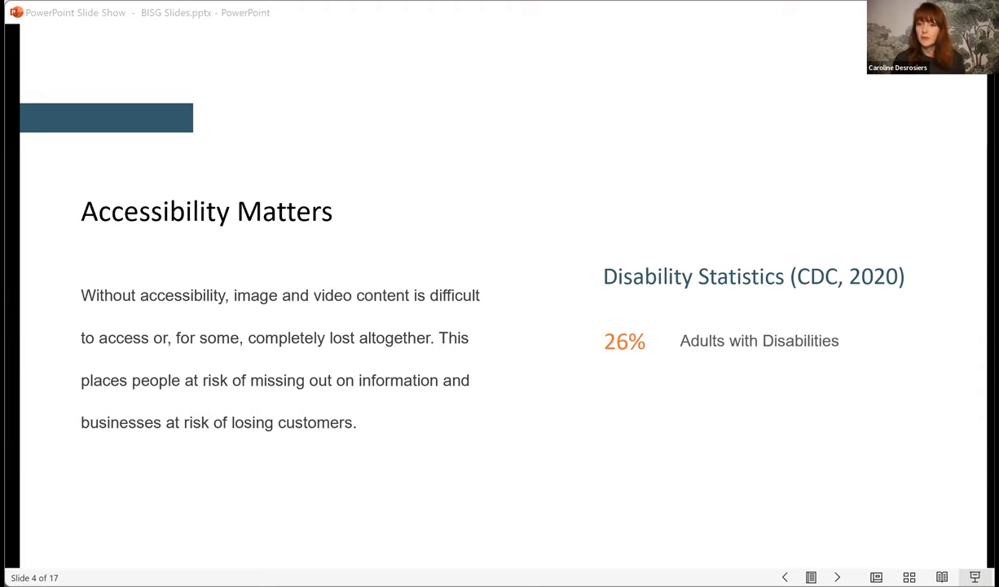
mouse_move(395, 78)
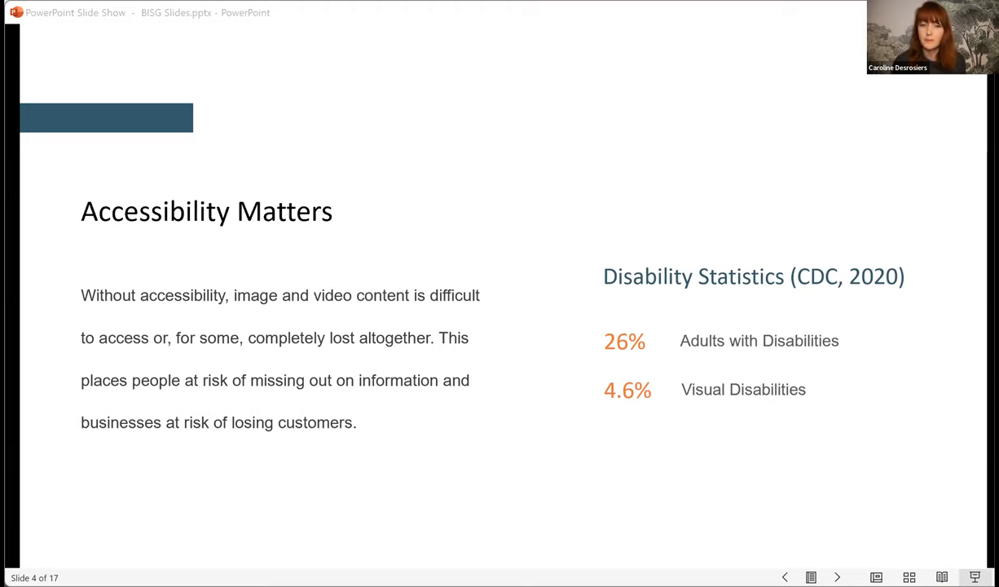
mouse_move(438, 21)
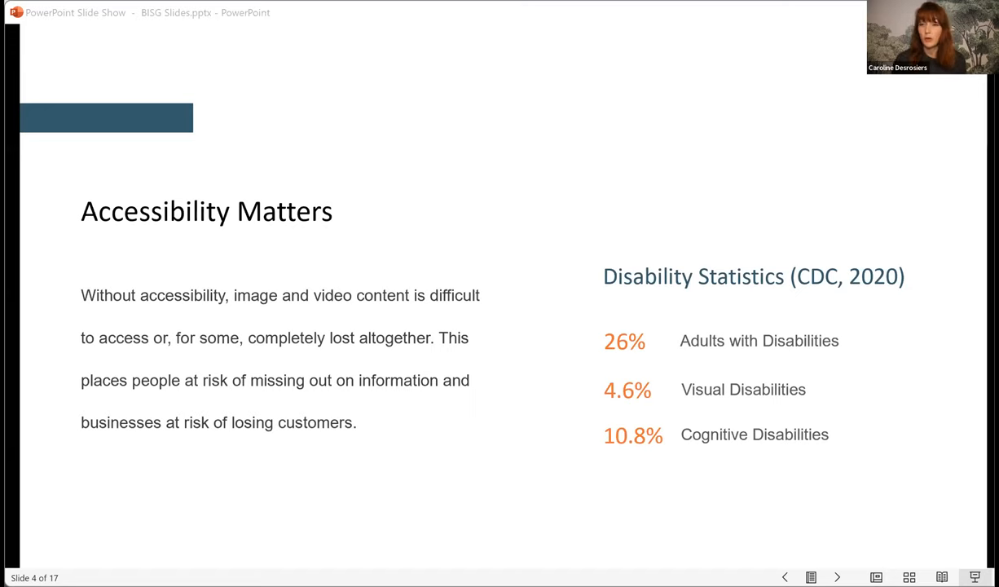
mouse_move(443, 27)
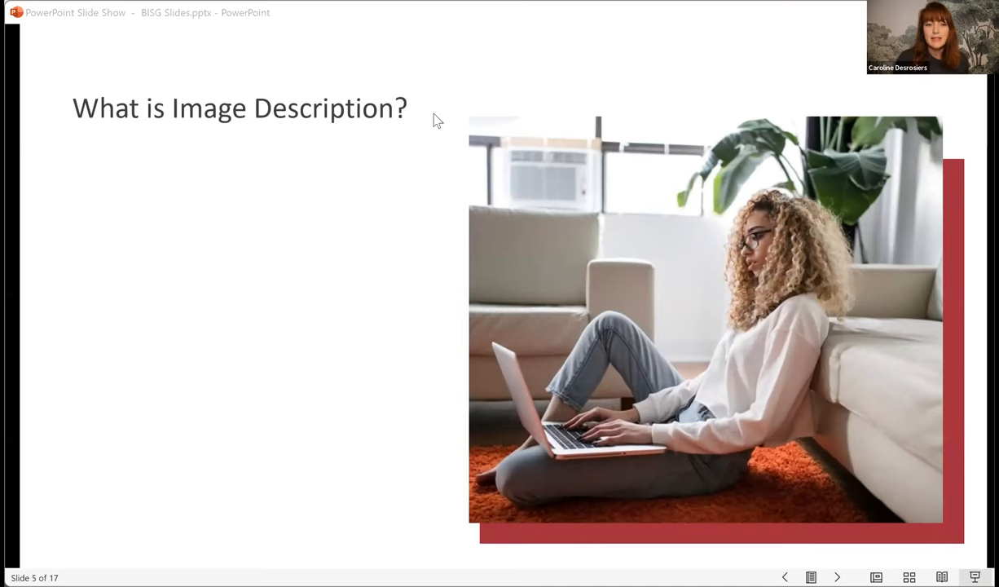
mouse_move(35, 117)
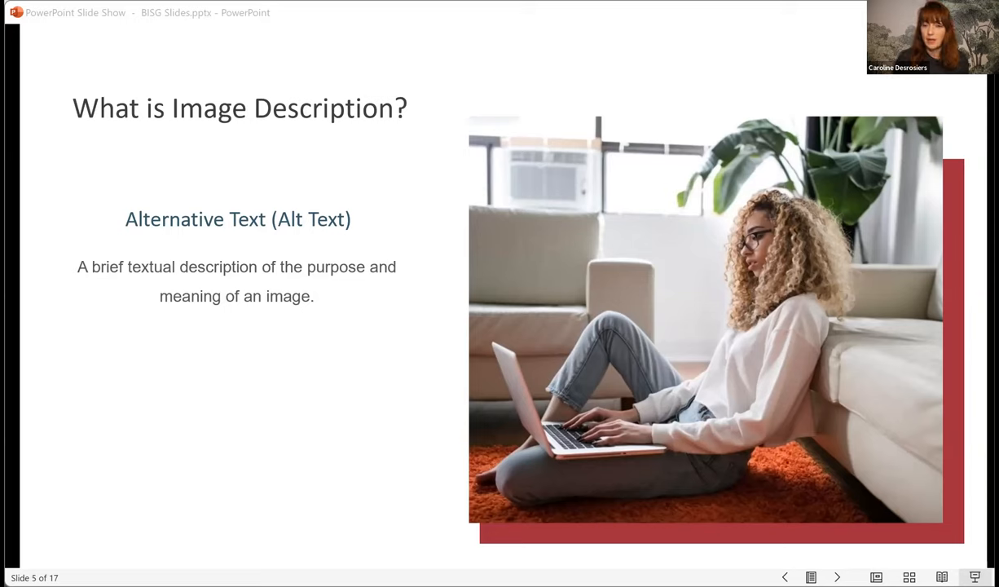
mouse_move(423, 16)
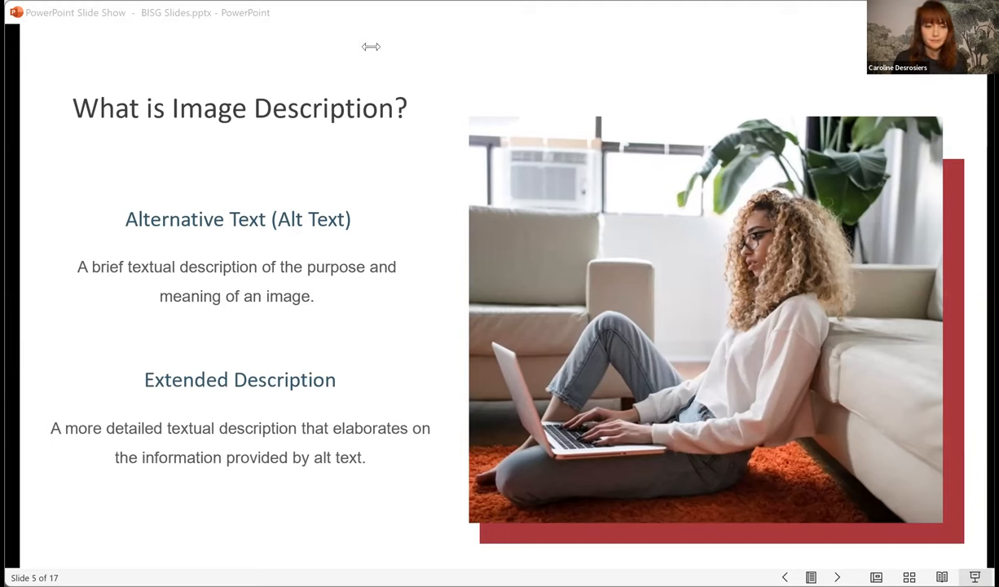
mouse_move(411, 25)
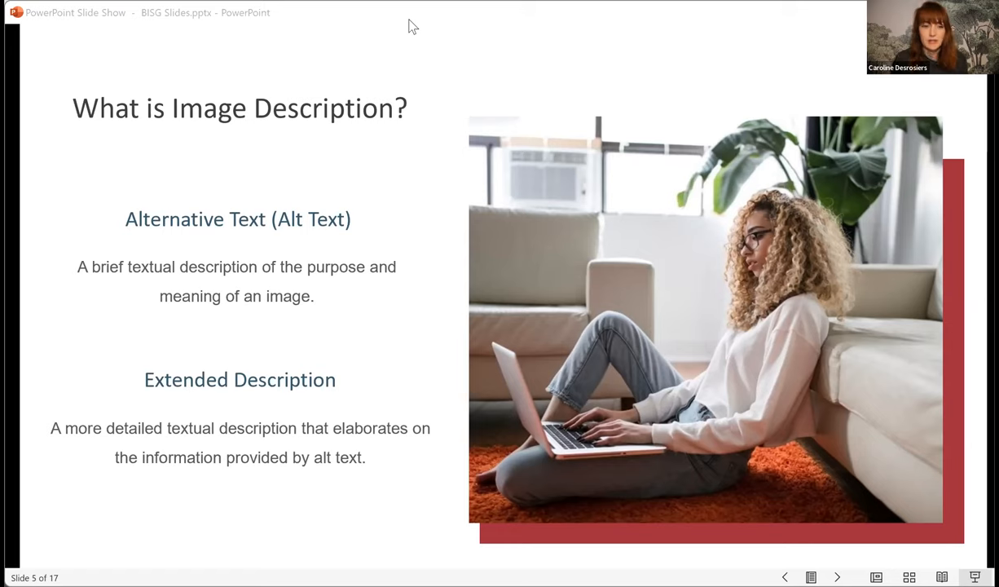
mouse_move(399, 14)
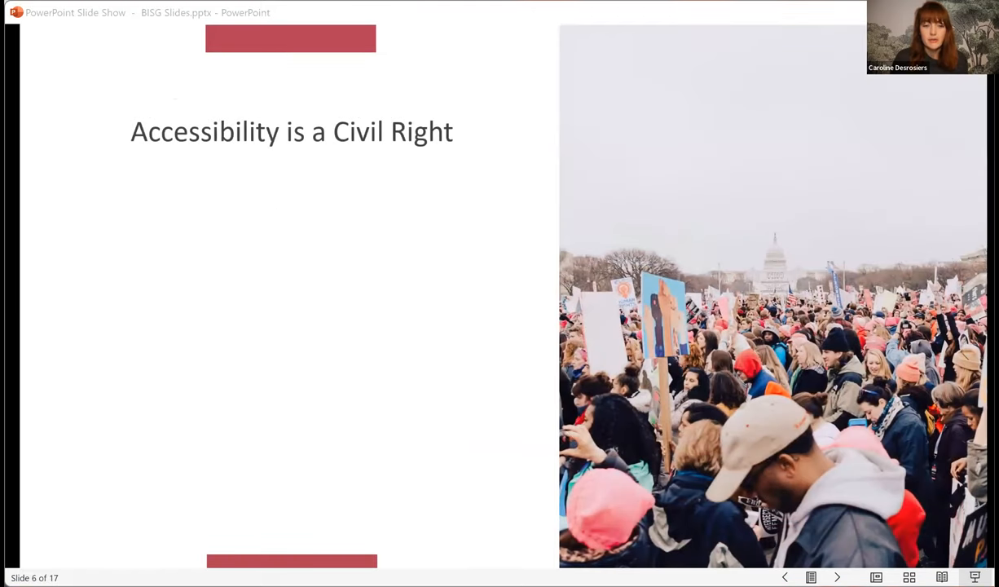
mouse_move(519, 104)
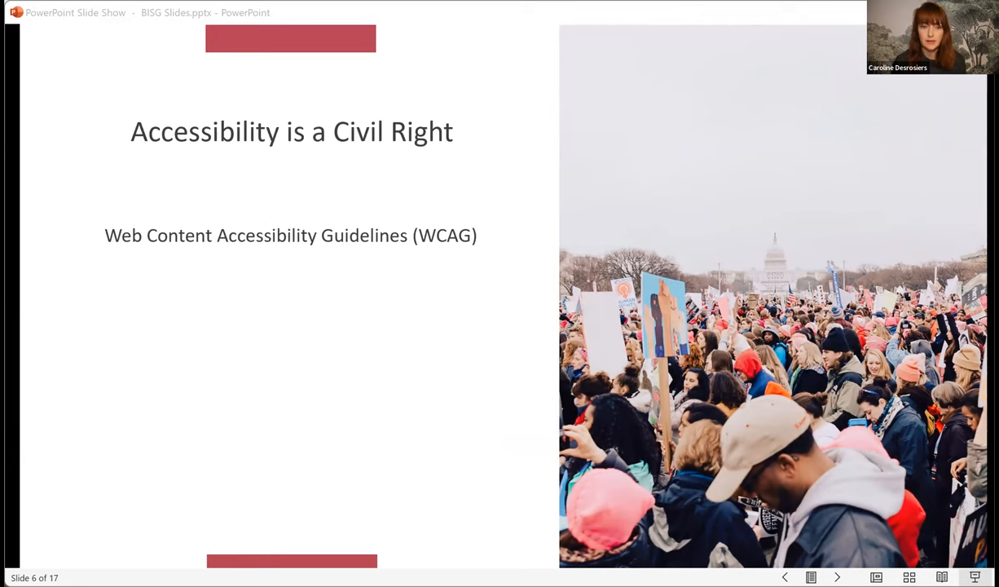
mouse_move(468, 95)
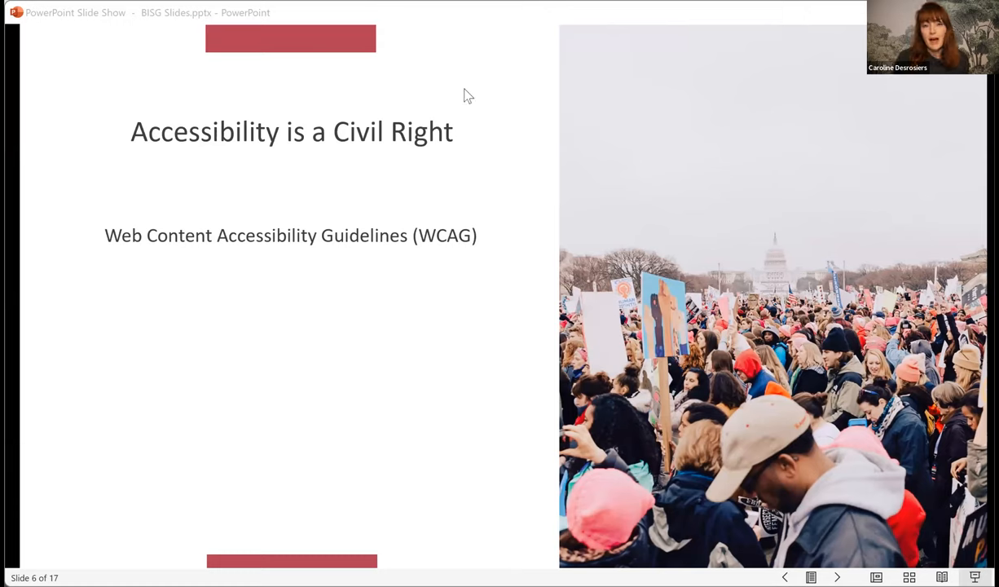
mouse_move(475, 26)
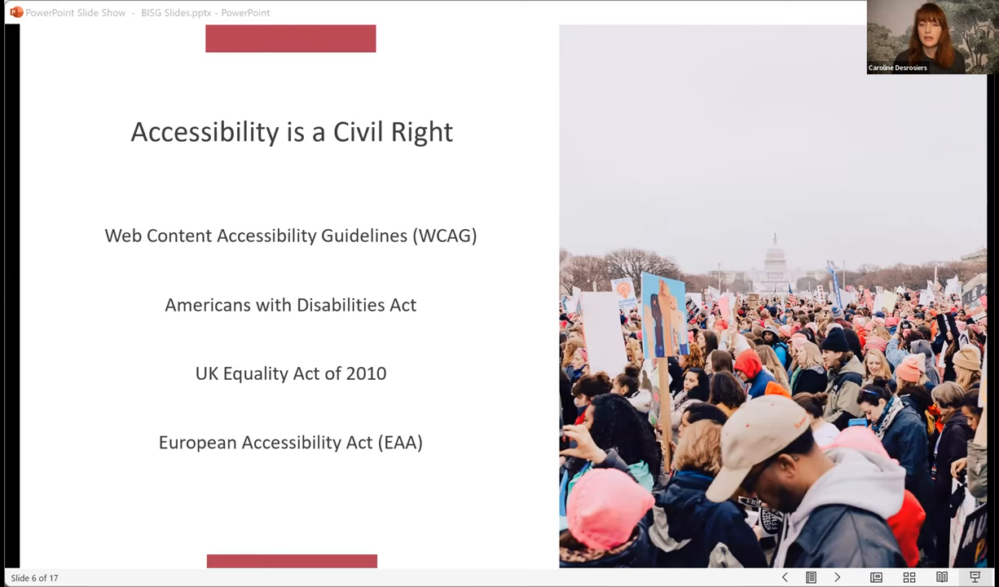
mouse_move(483, 42)
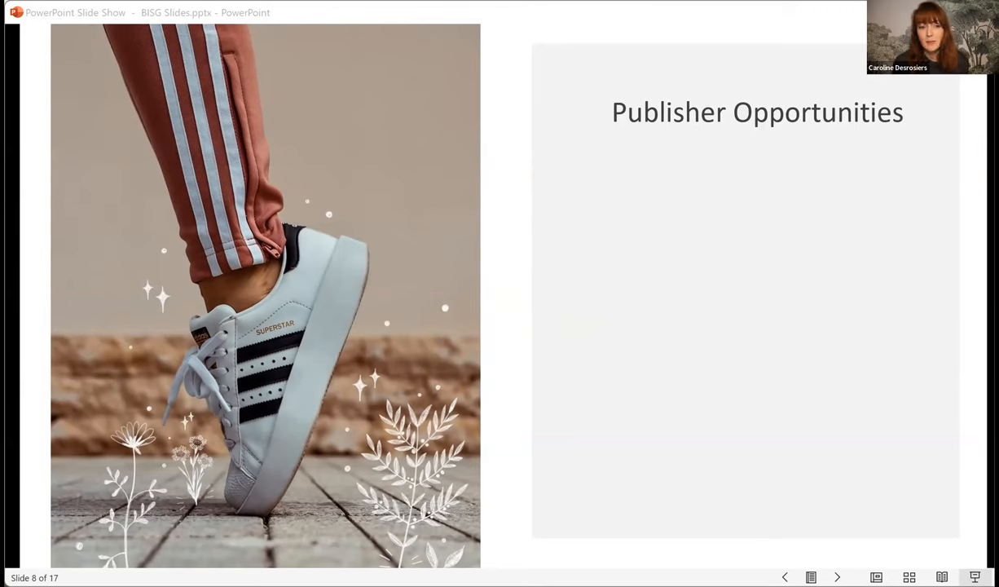
mouse_move(434, 39)
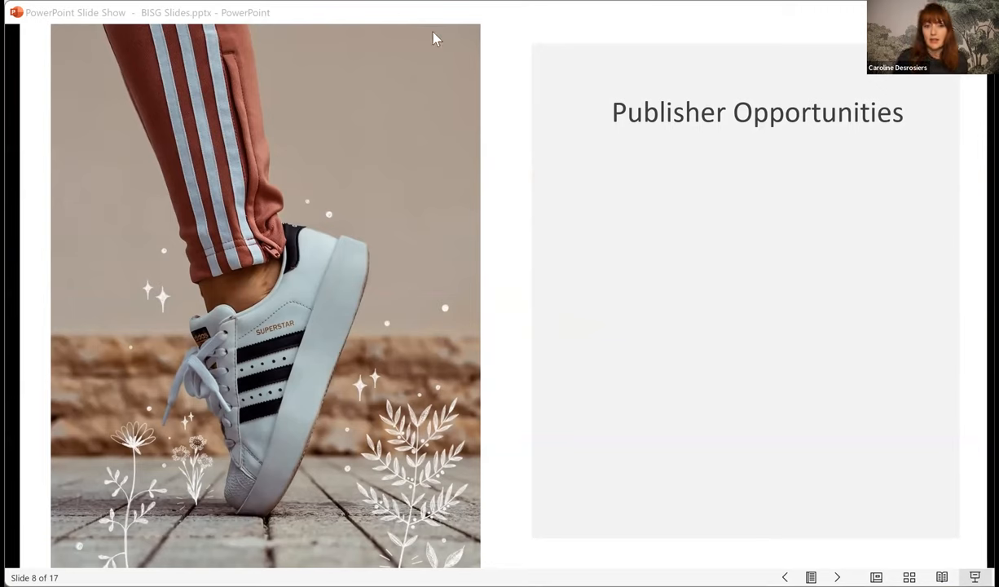
mouse_move(500, 23)
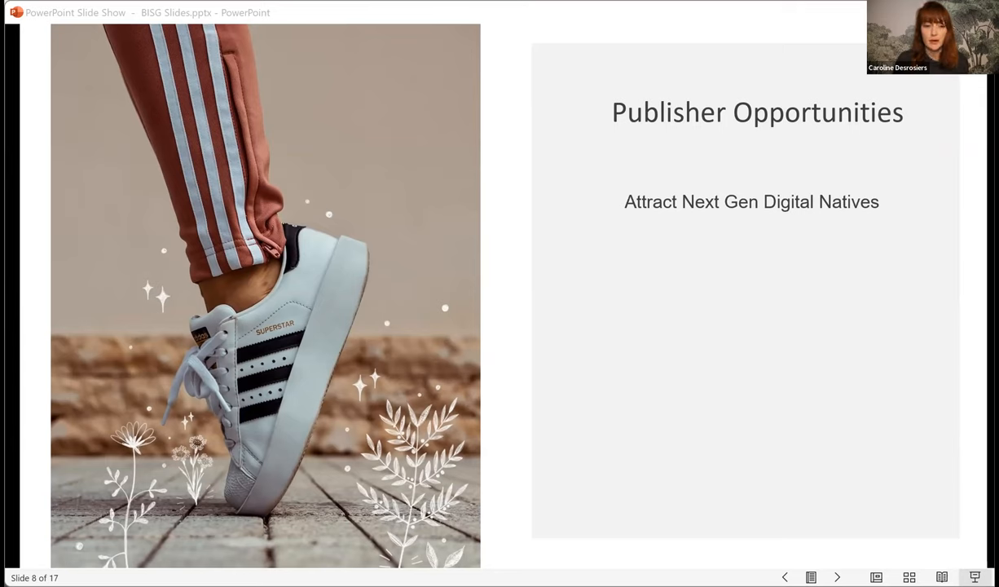
mouse_move(420, 15)
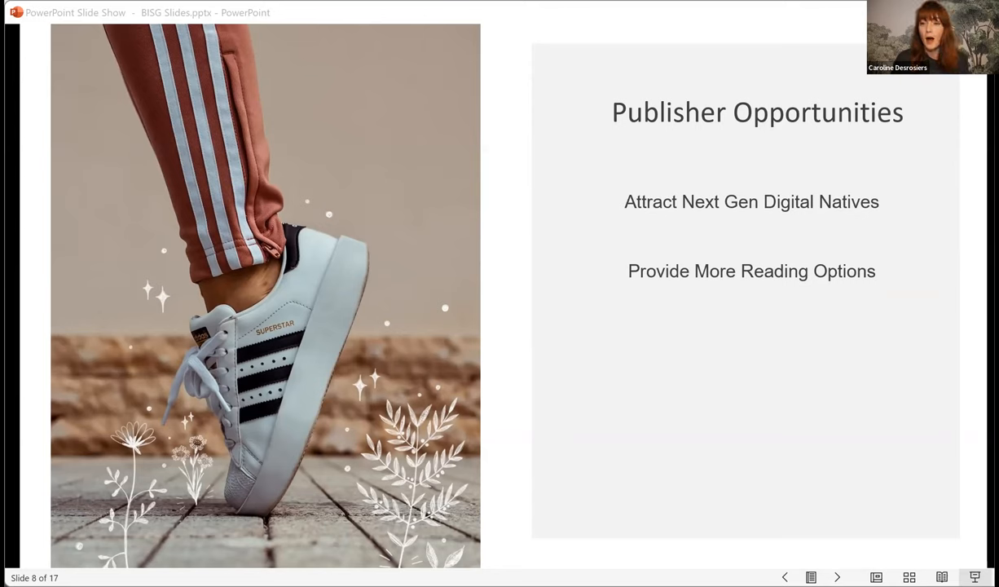
mouse_move(392, 15)
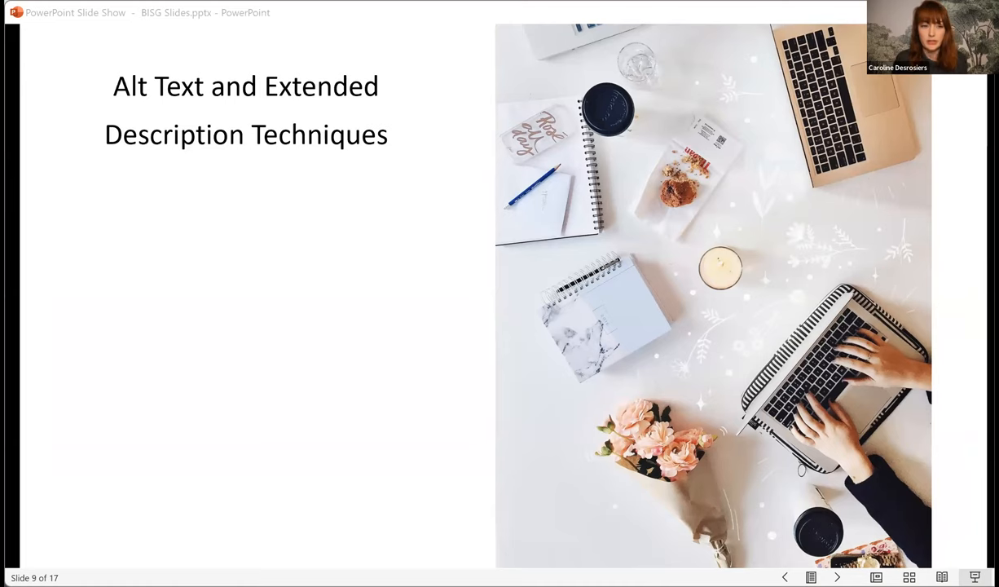
mouse_move(416, 16)
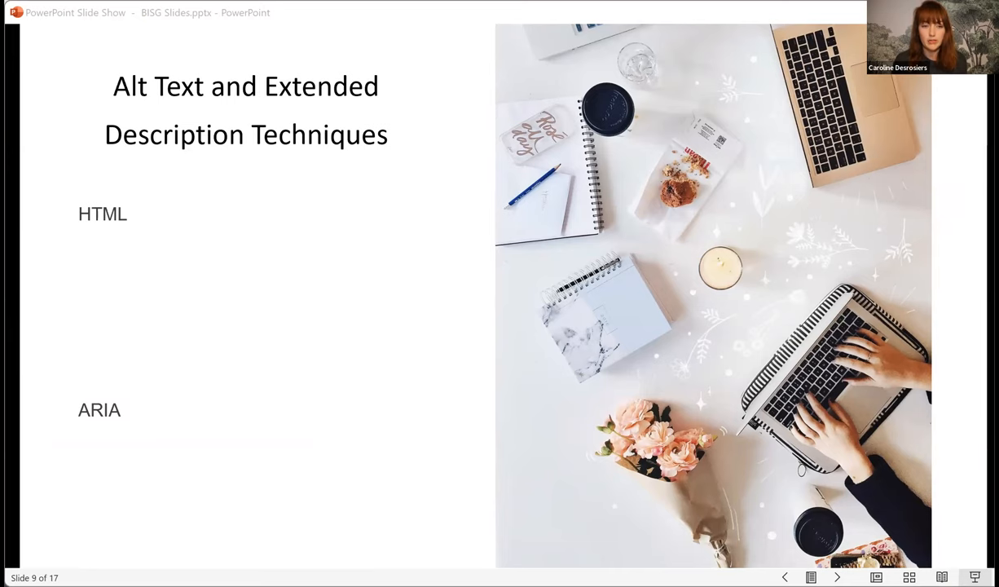
mouse_move(458, 17)
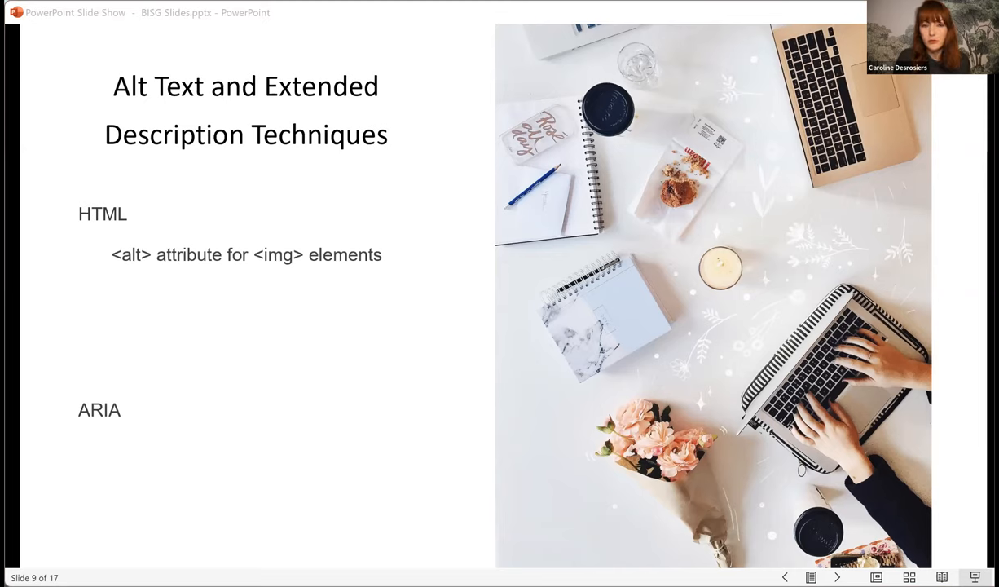
mouse_move(395, 58)
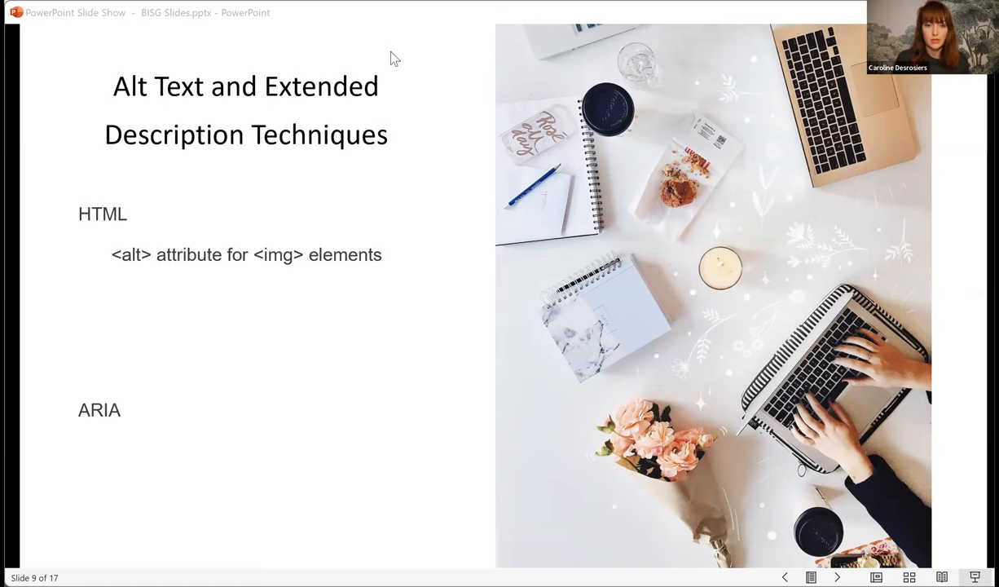
mouse_move(412, 27)
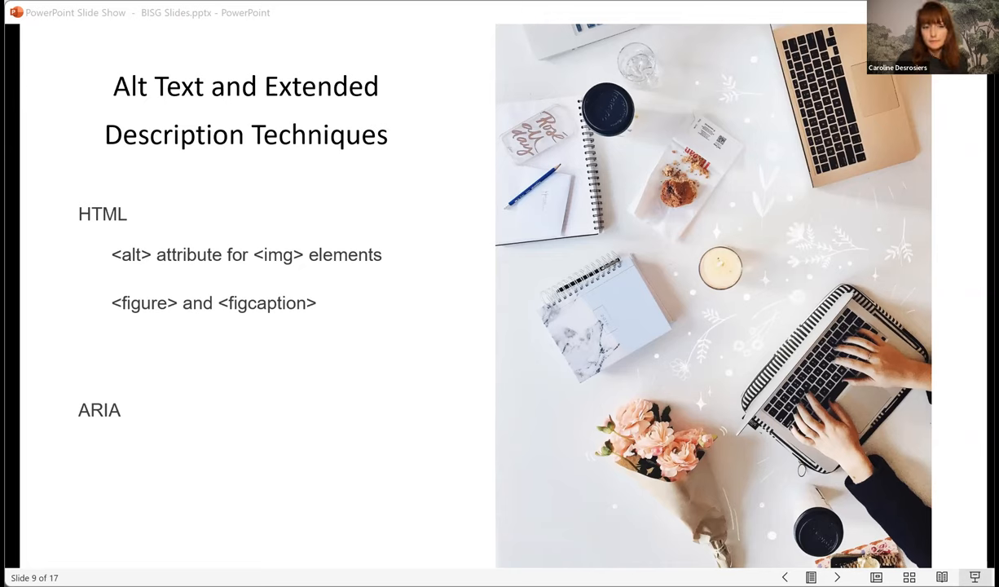
mouse_move(484, 44)
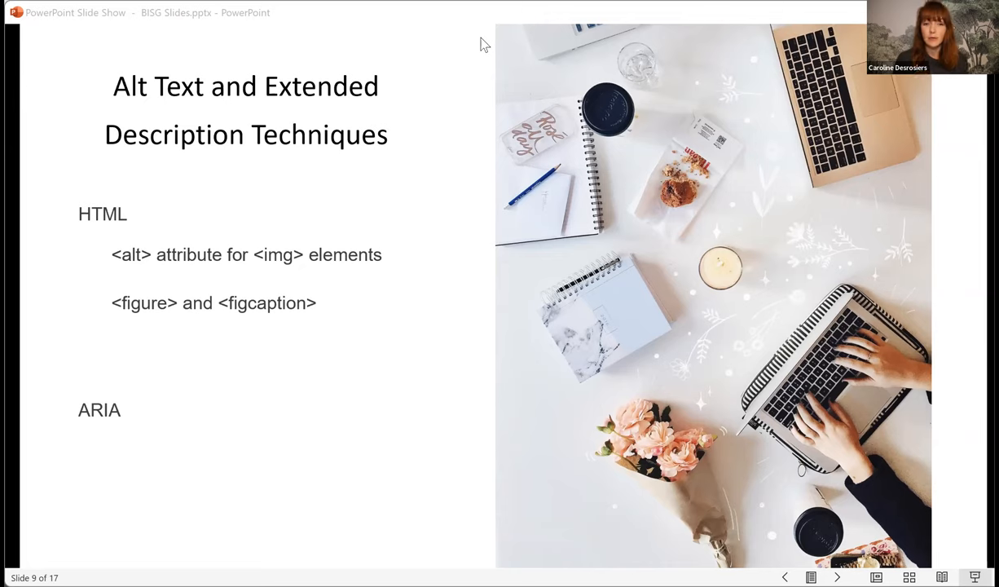
mouse_move(438, 81)
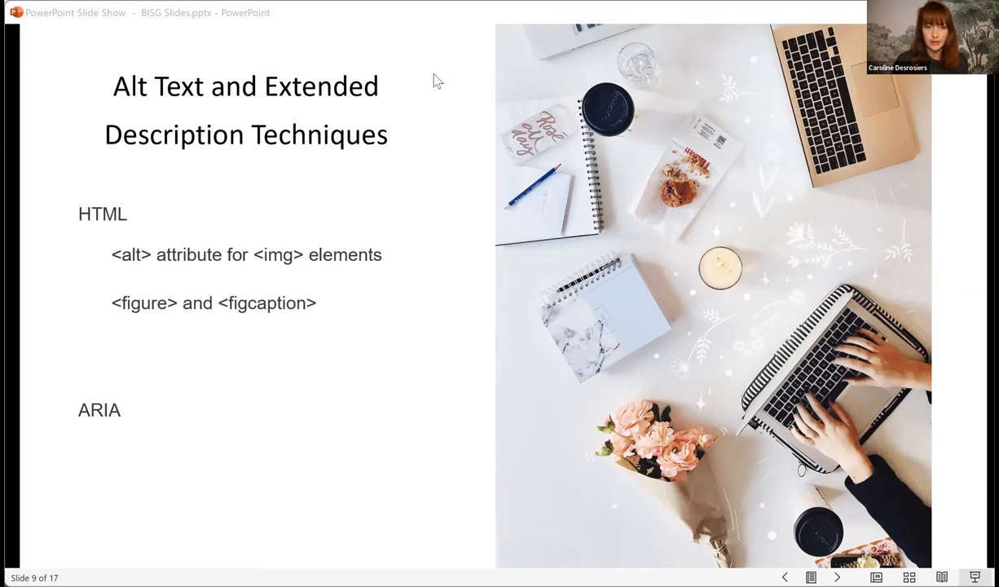
mouse_move(405, 14)
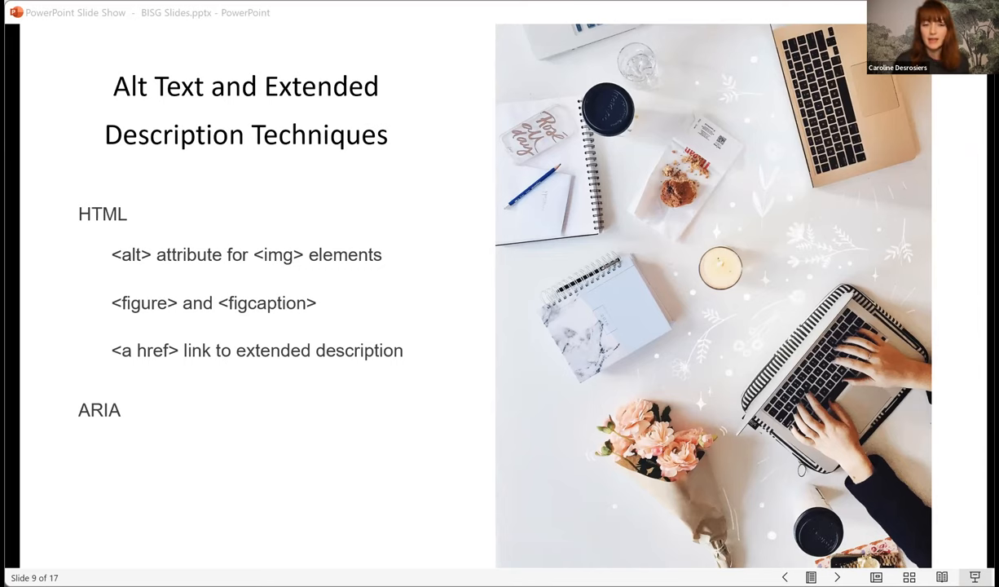
mouse_move(449, 29)
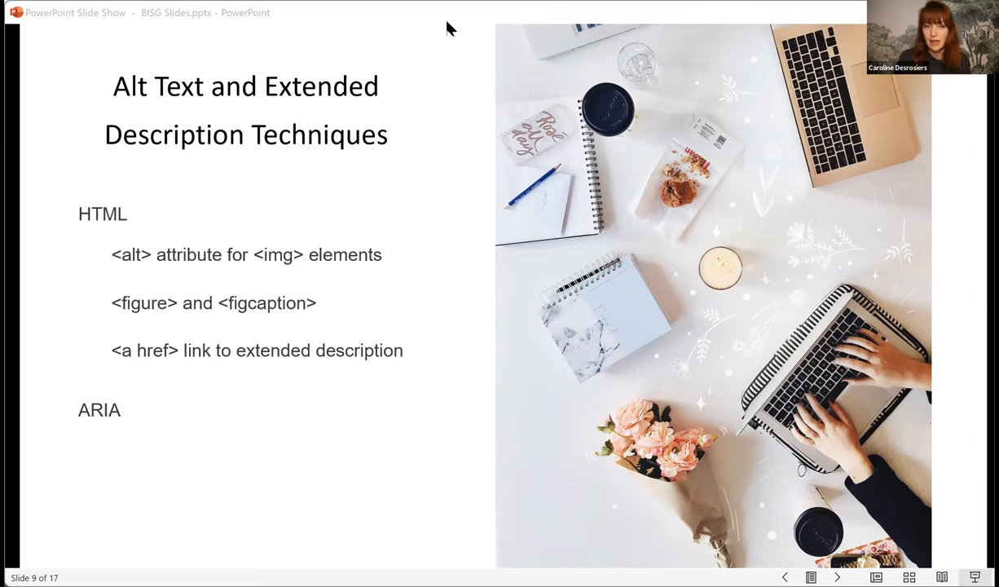
mouse_move(447, 55)
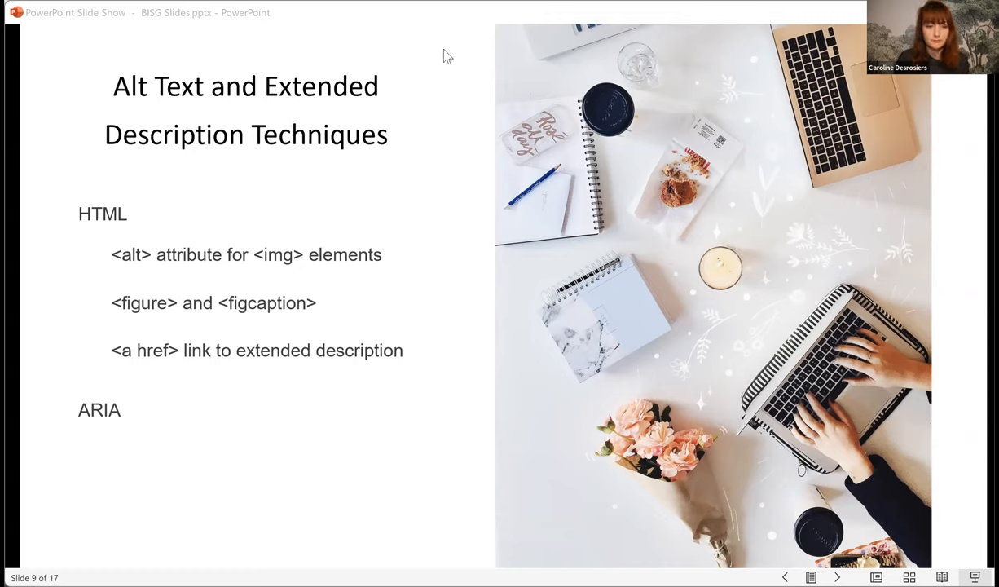
mouse_move(461, 22)
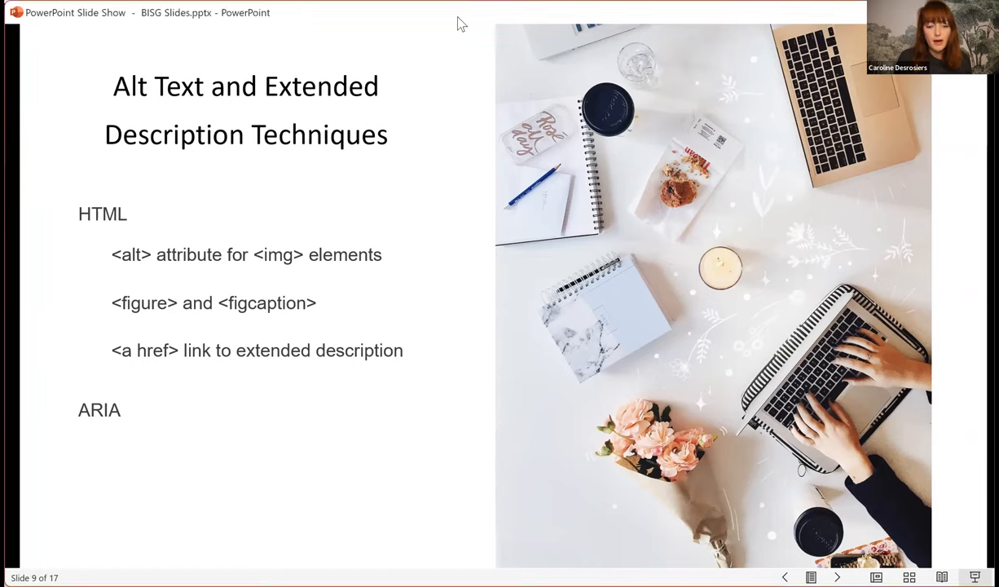
mouse_move(423, 47)
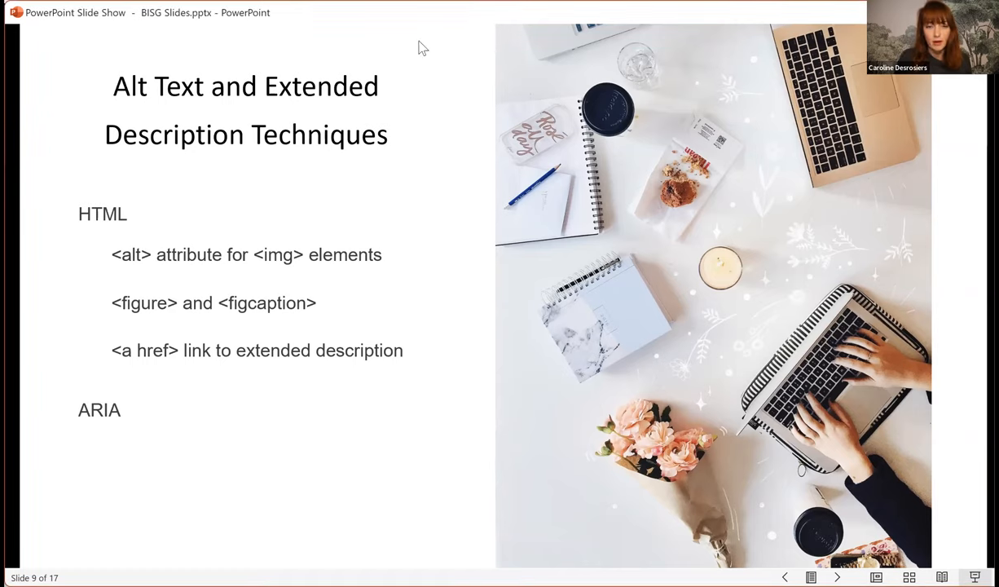
mouse_move(431, 17)
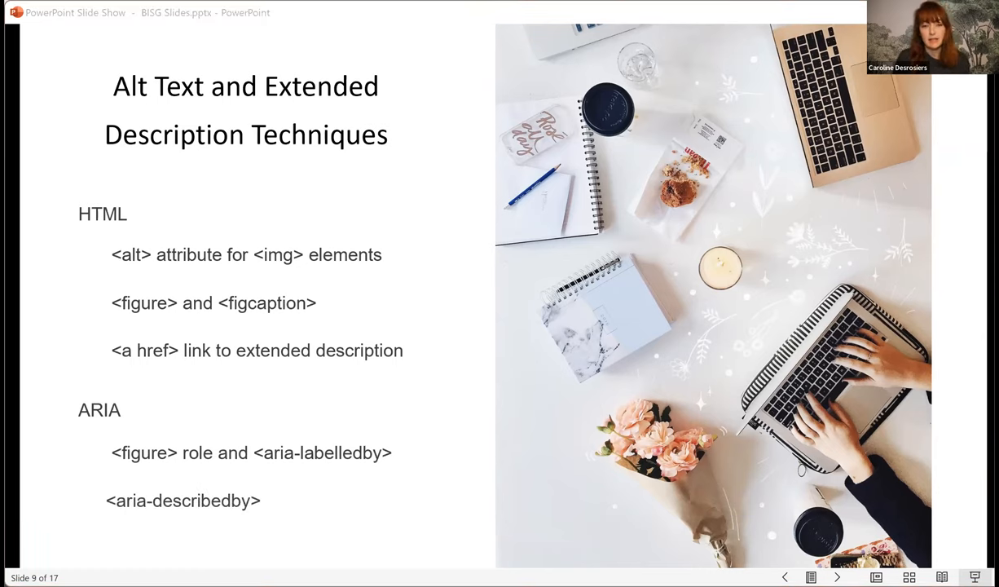
mouse_move(431, 33)
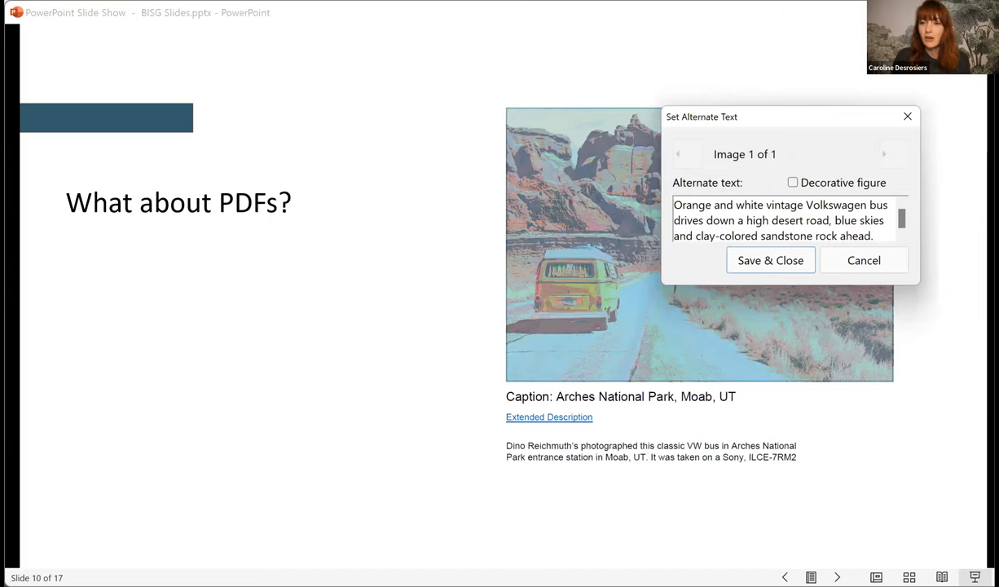
mouse_move(433, 17)
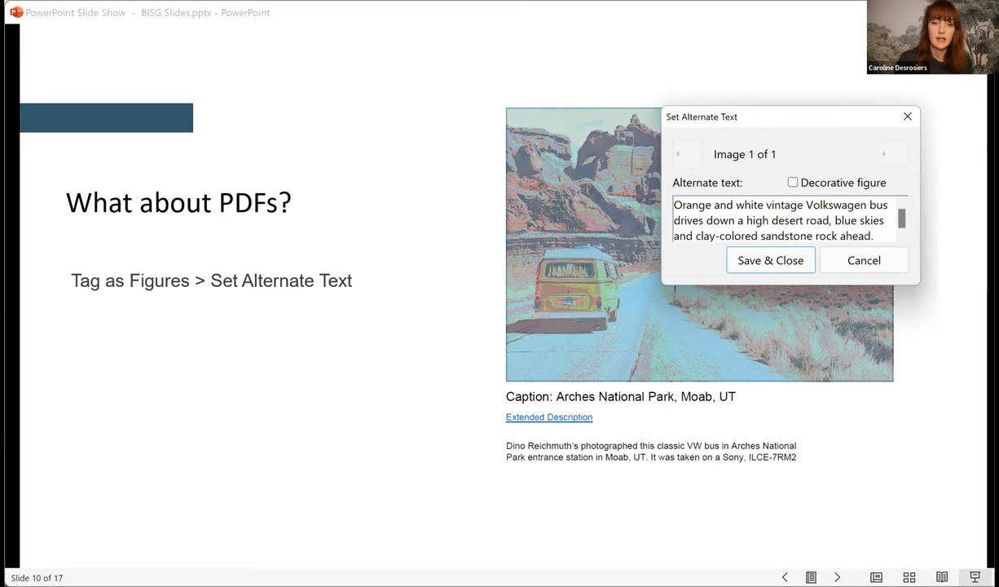
mouse_move(390, 62)
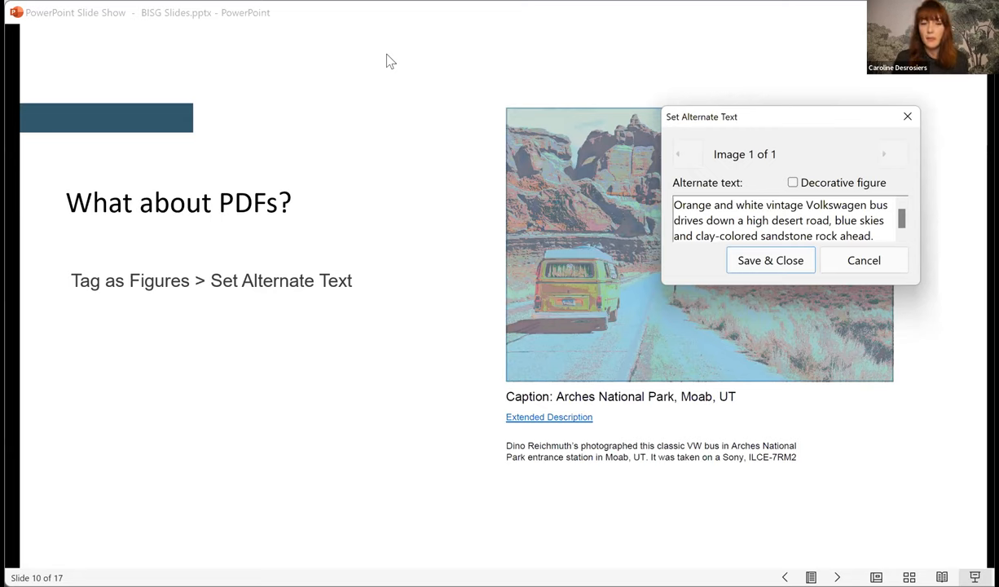
mouse_move(447, 43)
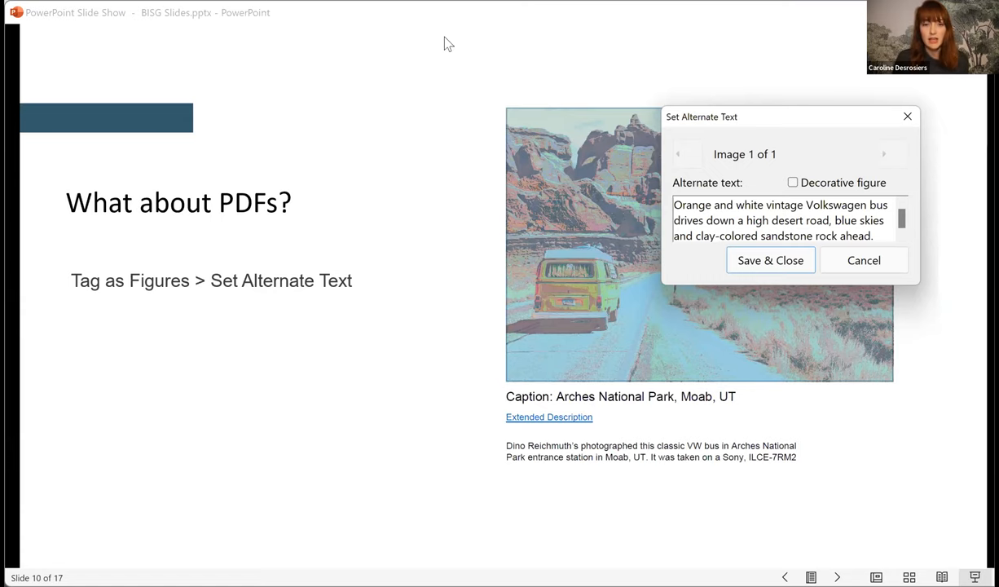
mouse_move(456, 30)
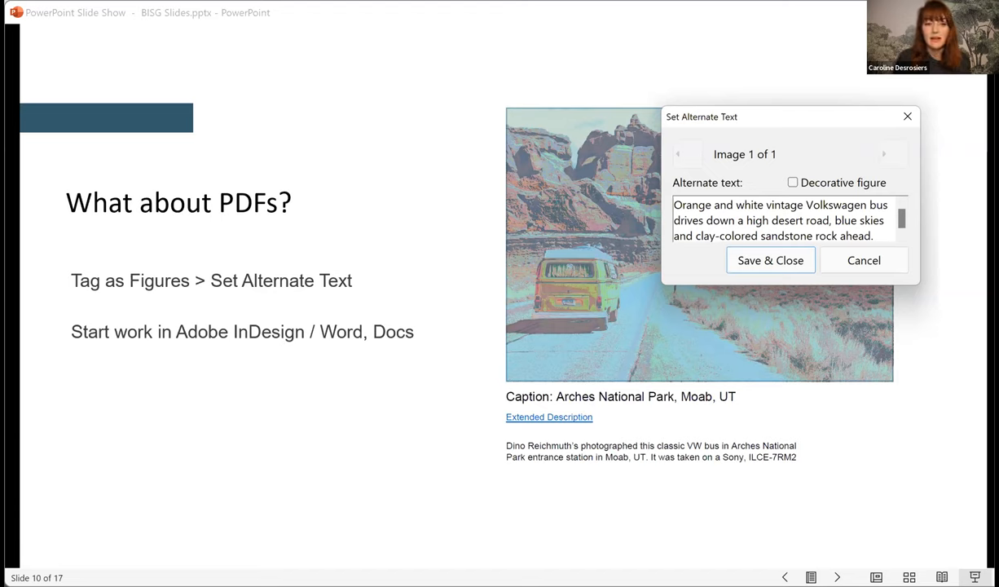
mouse_move(462, 38)
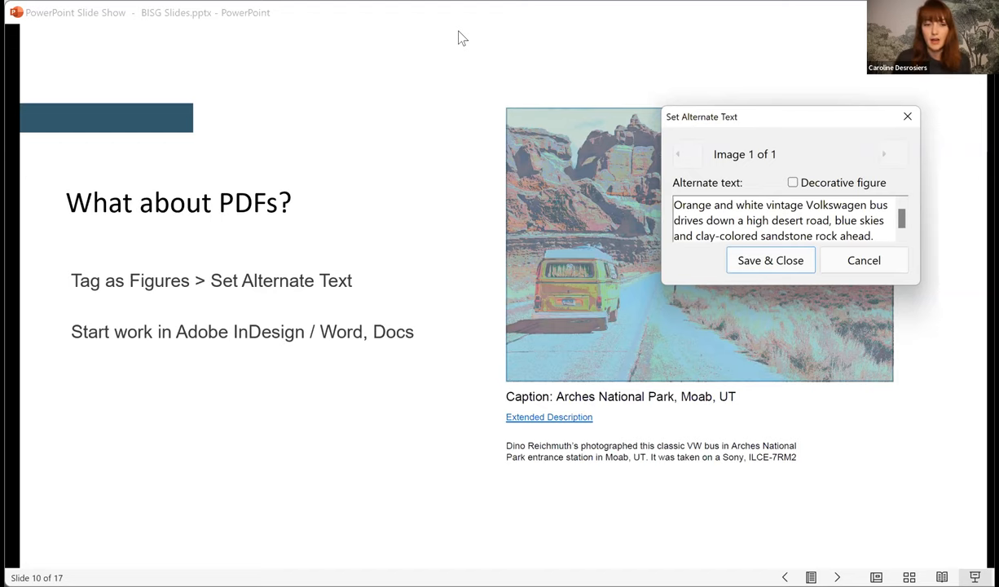
mouse_move(422, 42)
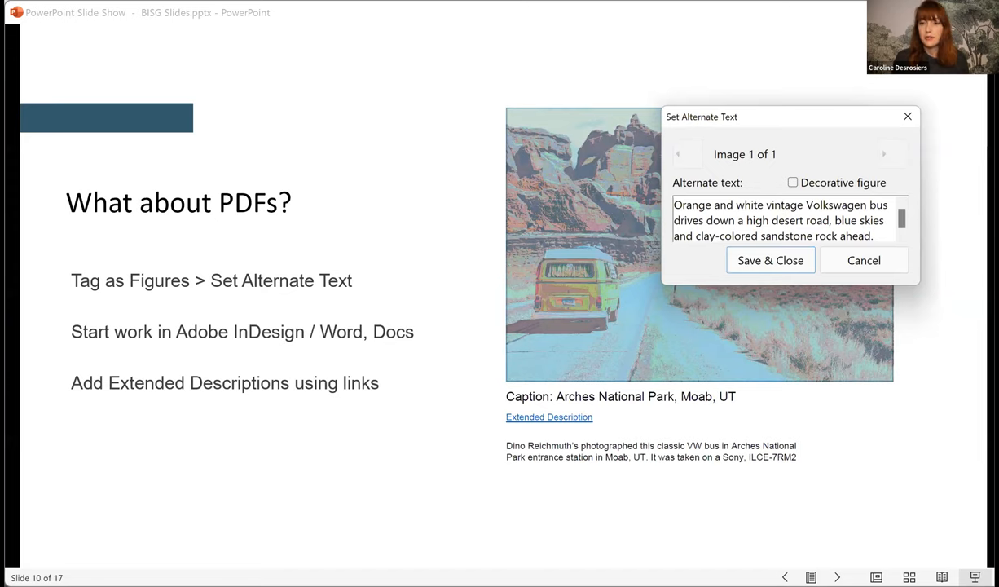
mouse_move(392, 94)
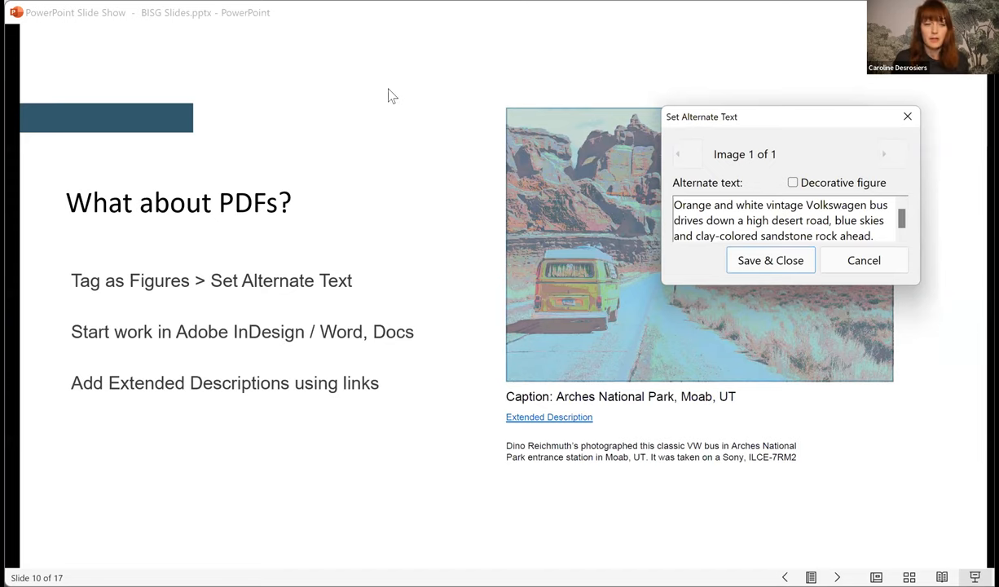
mouse_move(377, 64)
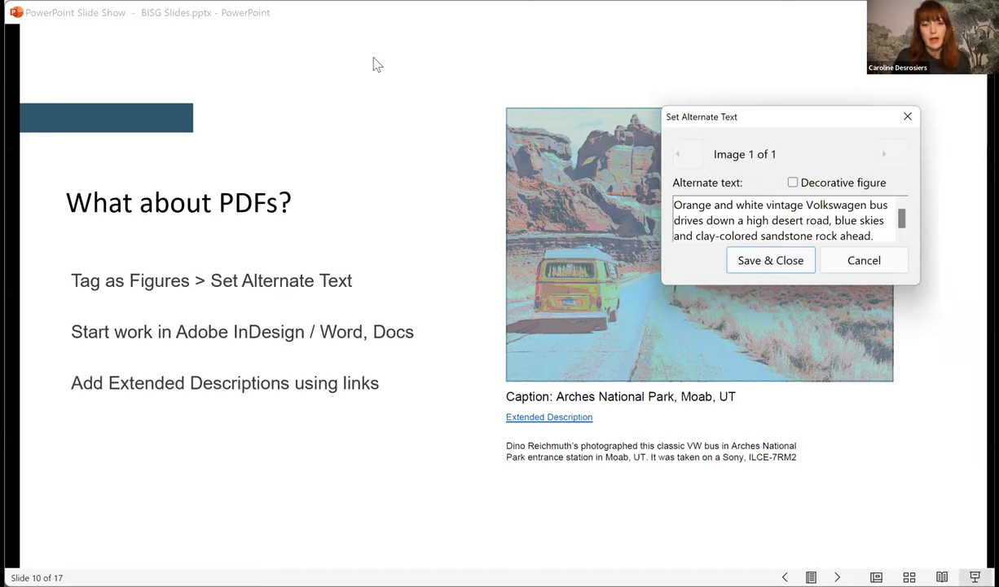
mouse_move(416, 31)
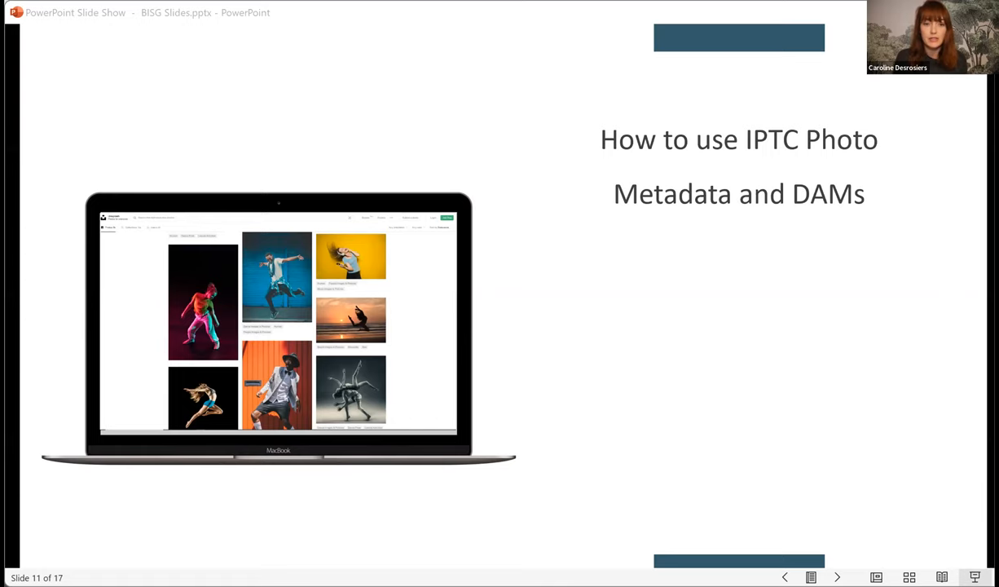
mouse_move(382, 73)
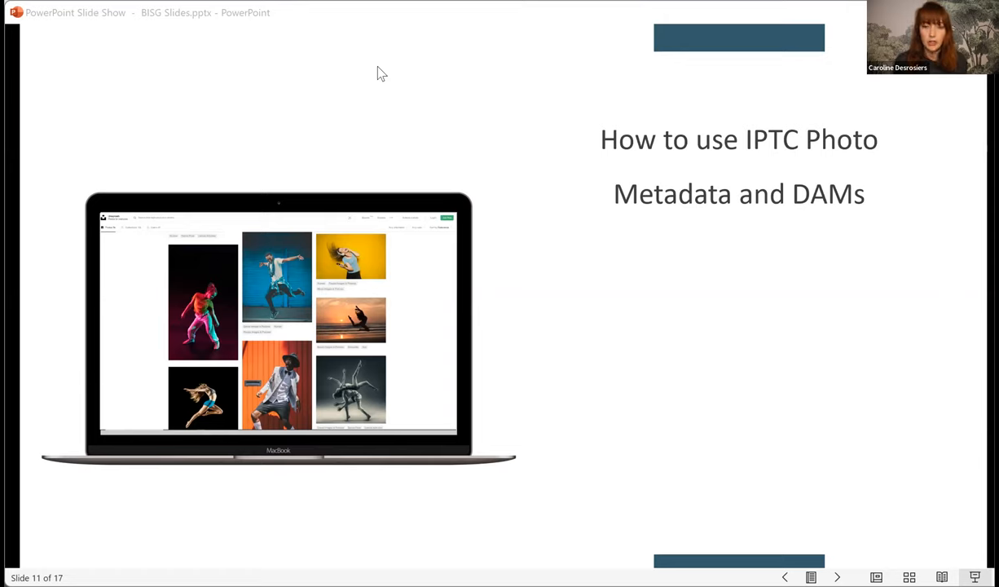
mouse_move(457, 22)
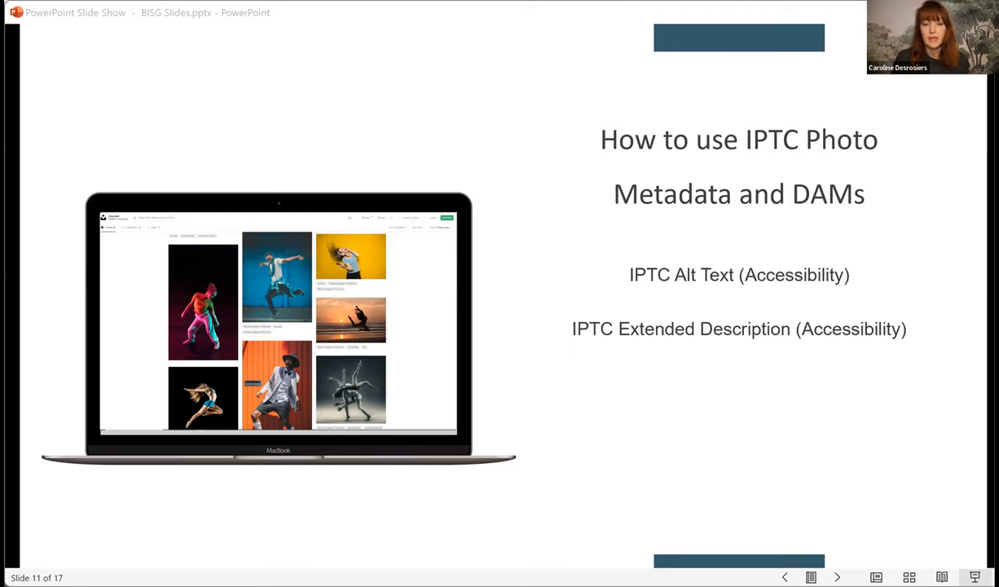
mouse_move(399, 29)
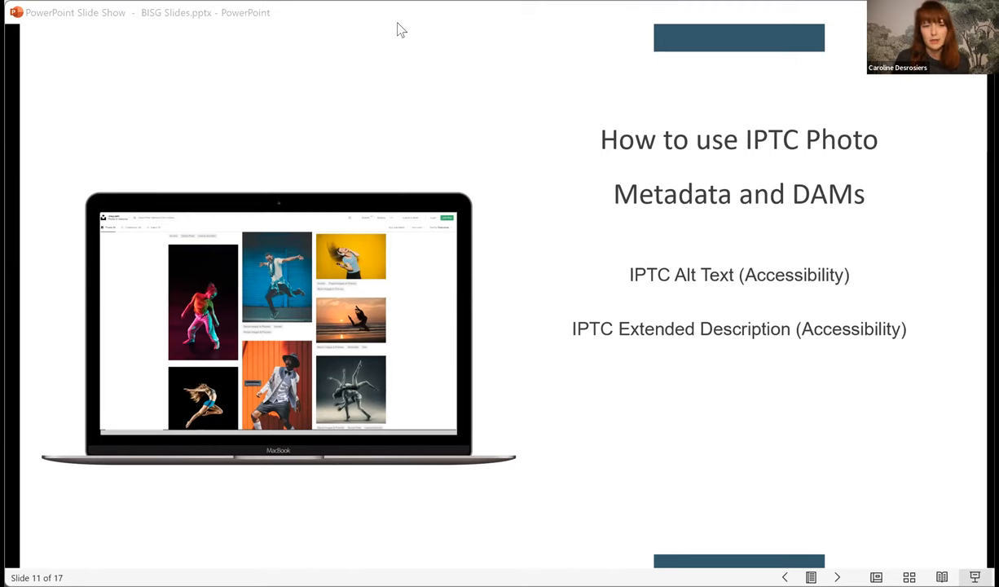
mouse_move(385, 113)
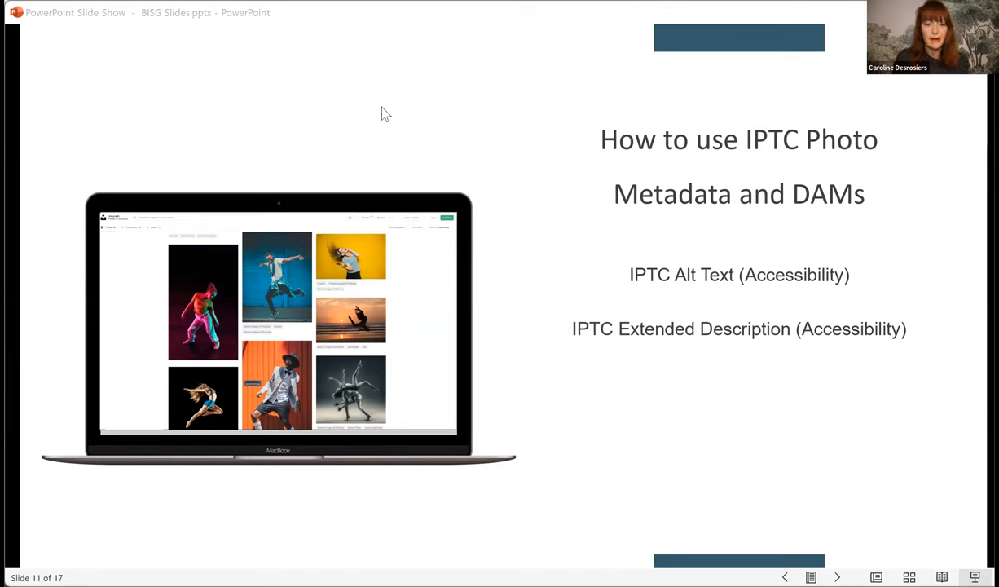
mouse_move(433, 38)
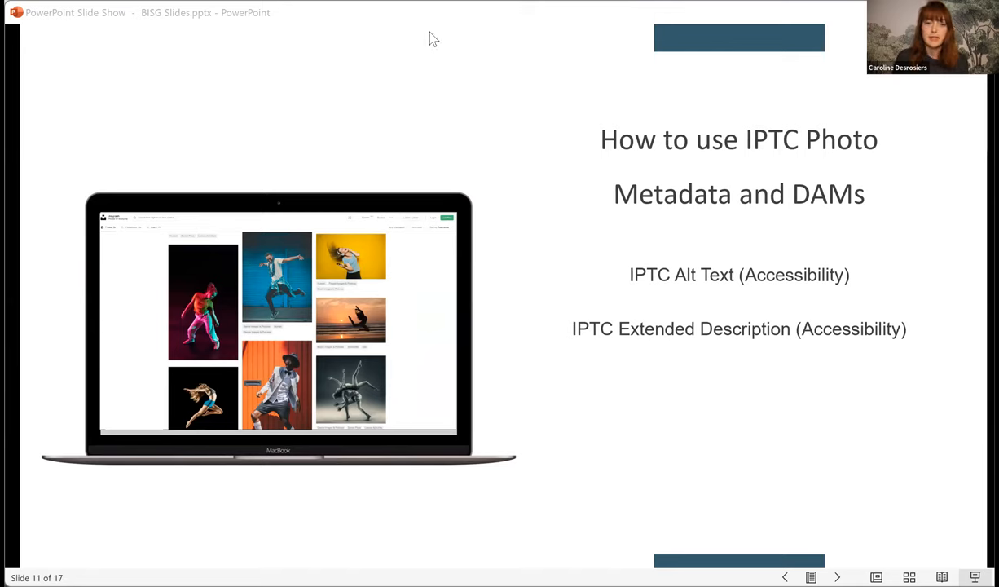
mouse_move(462, 12)
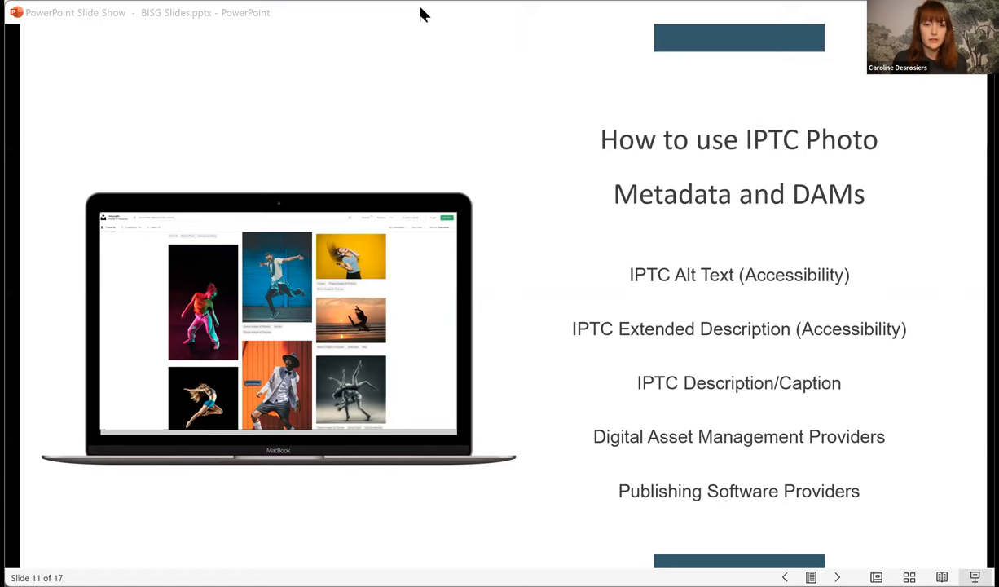
mouse_move(455, 24)
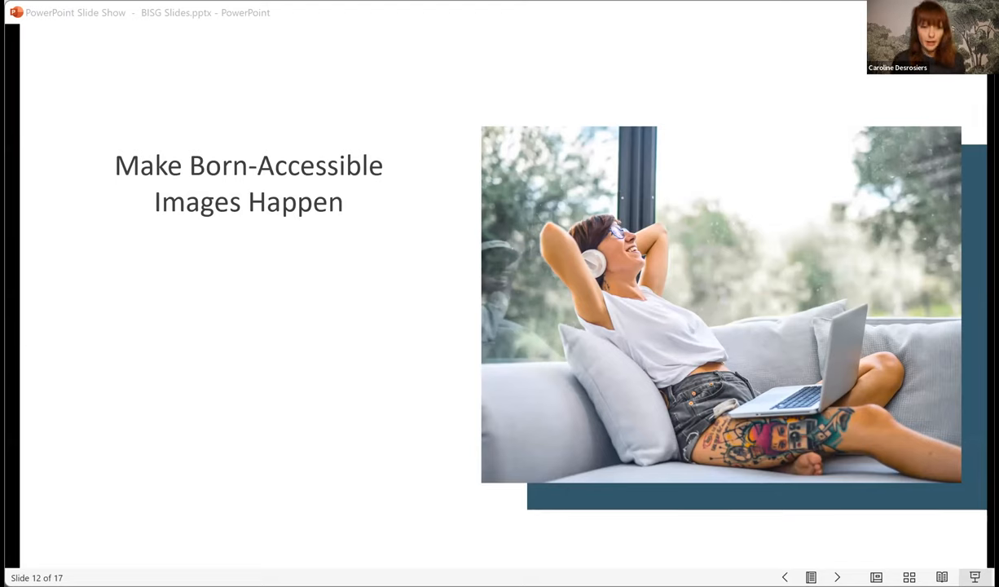
mouse_move(464, 33)
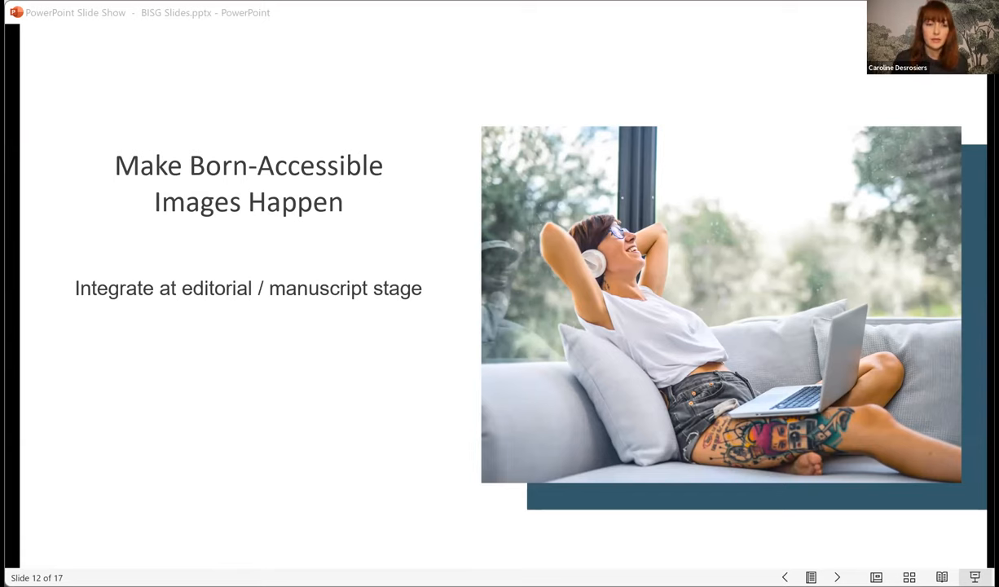
mouse_move(459, 23)
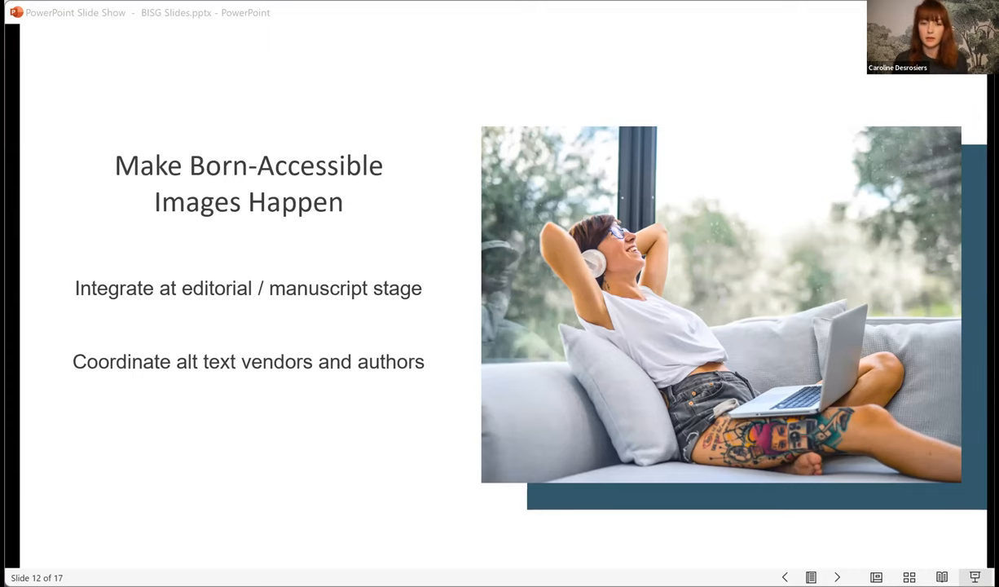
mouse_move(465, 19)
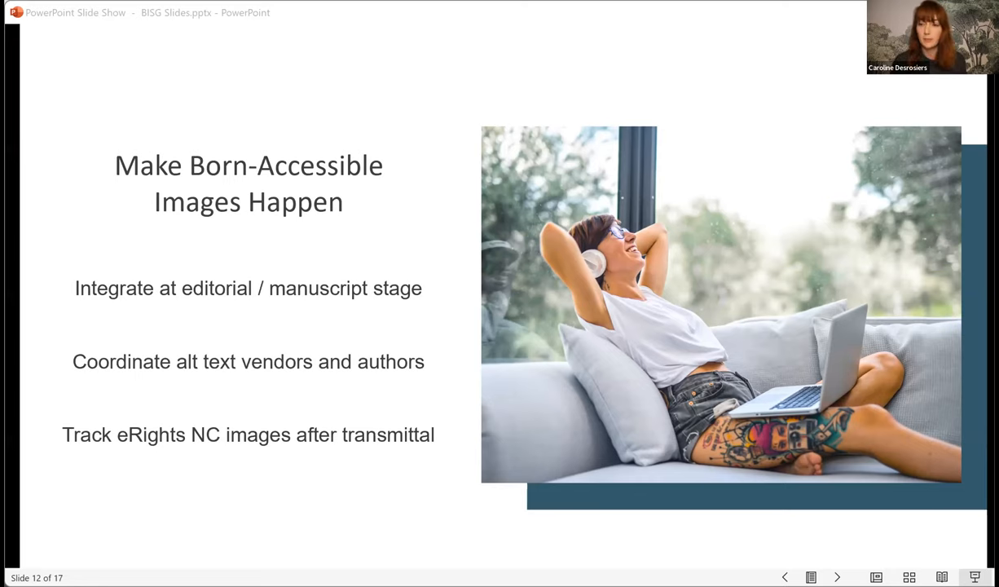
mouse_move(430, 7)
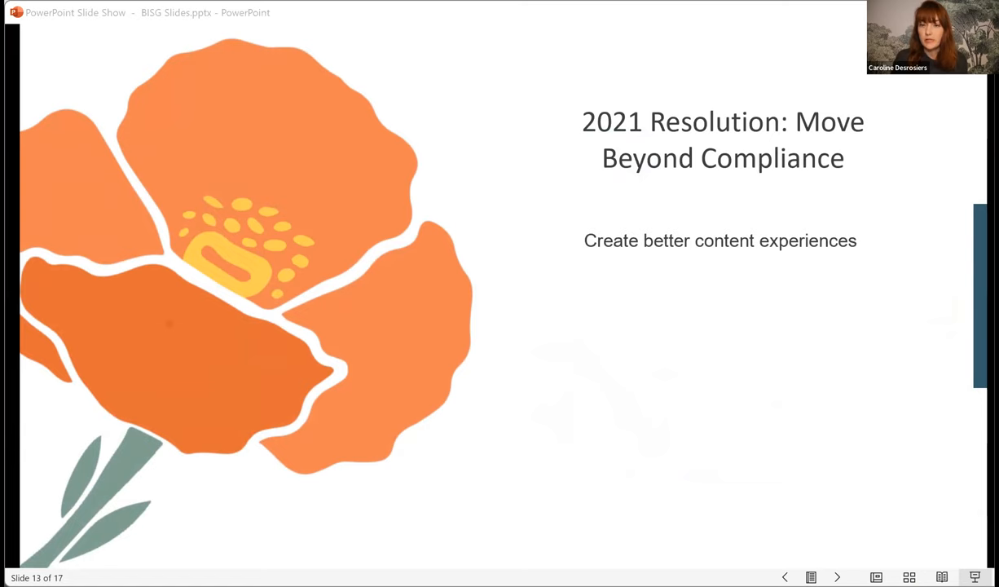
mouse_move(467, 18)
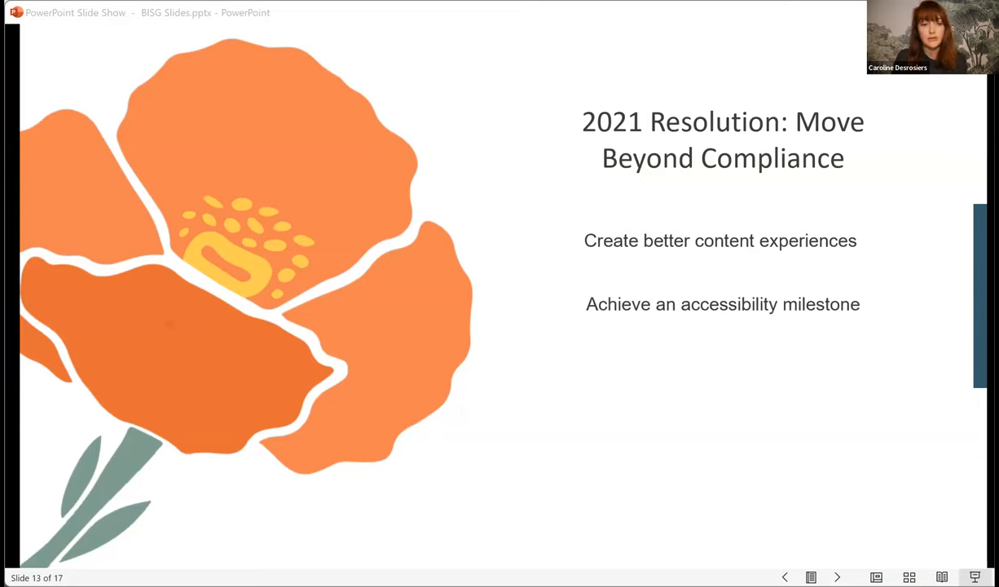
mouse_move(521, 41)
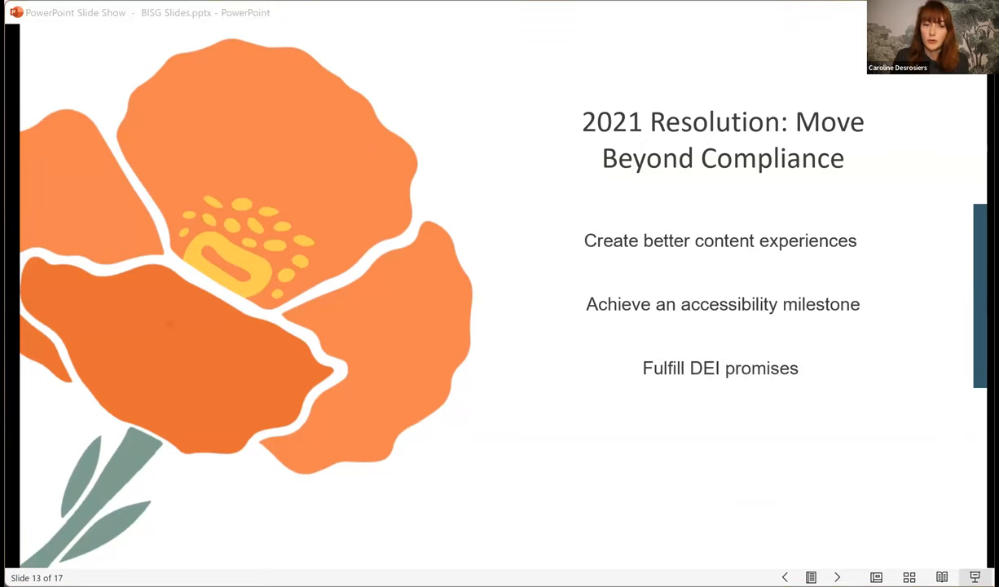
mouse_move(471, 29)
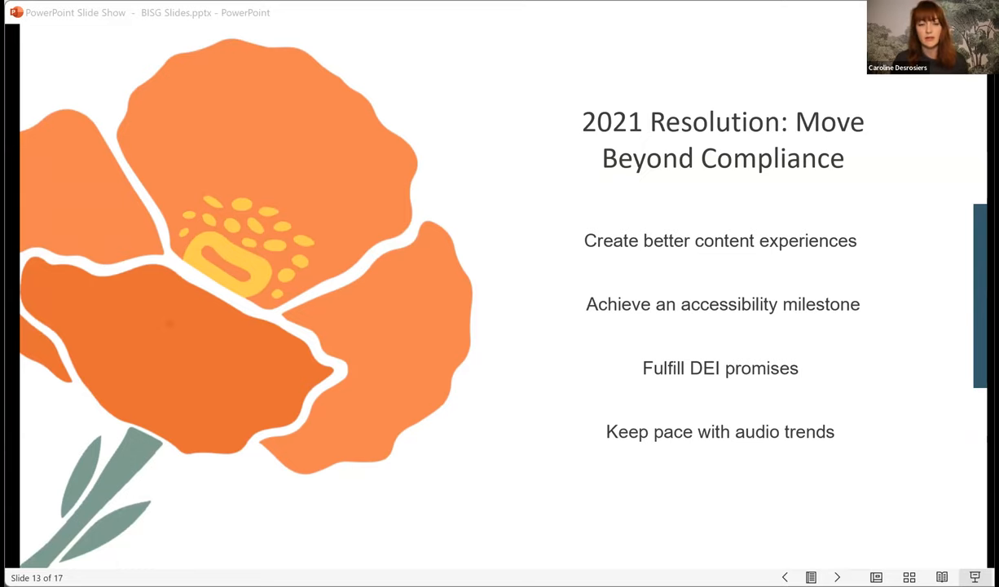
mouse_move(521, 24)
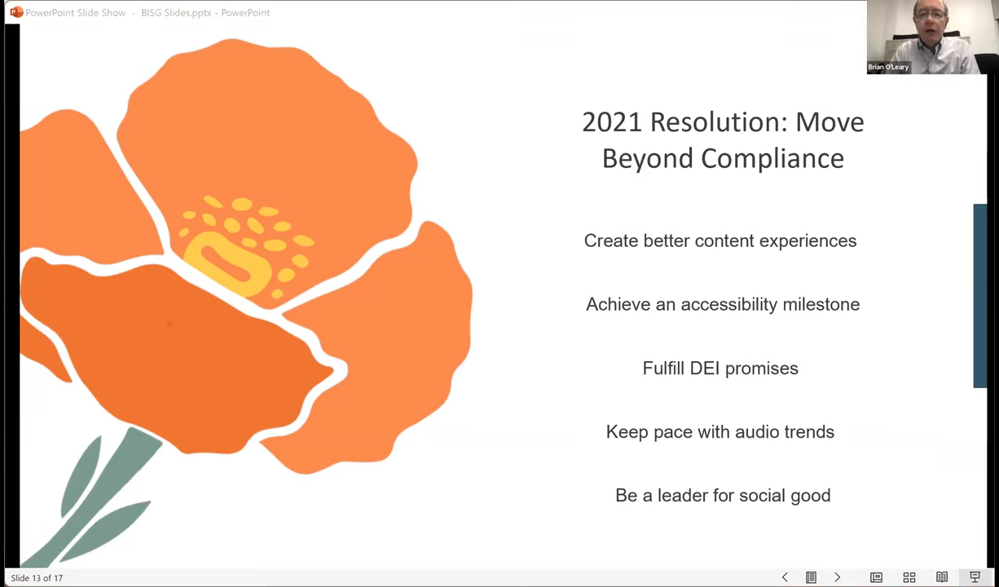
mouse_move(454, 40)
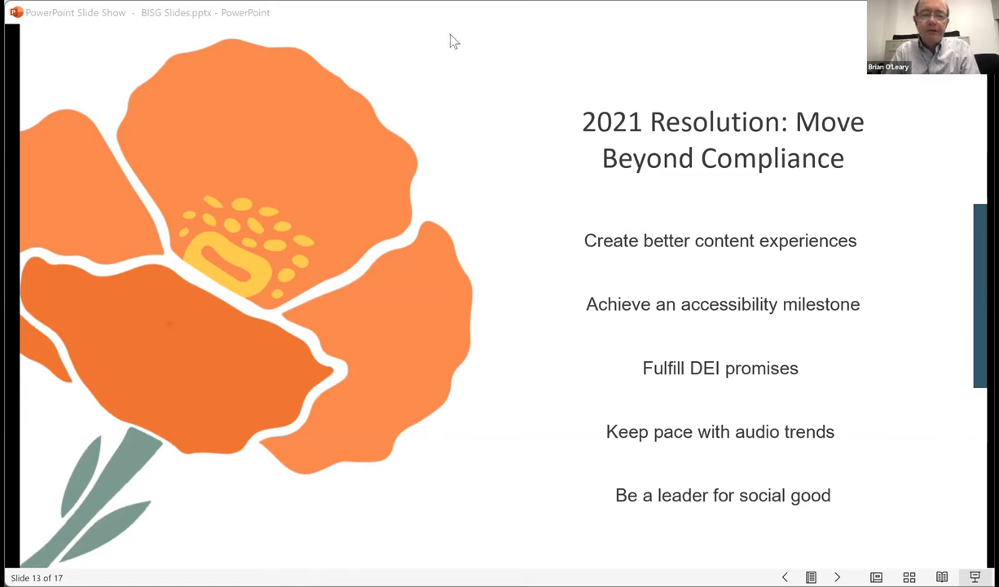
mouse_move(475, 41)
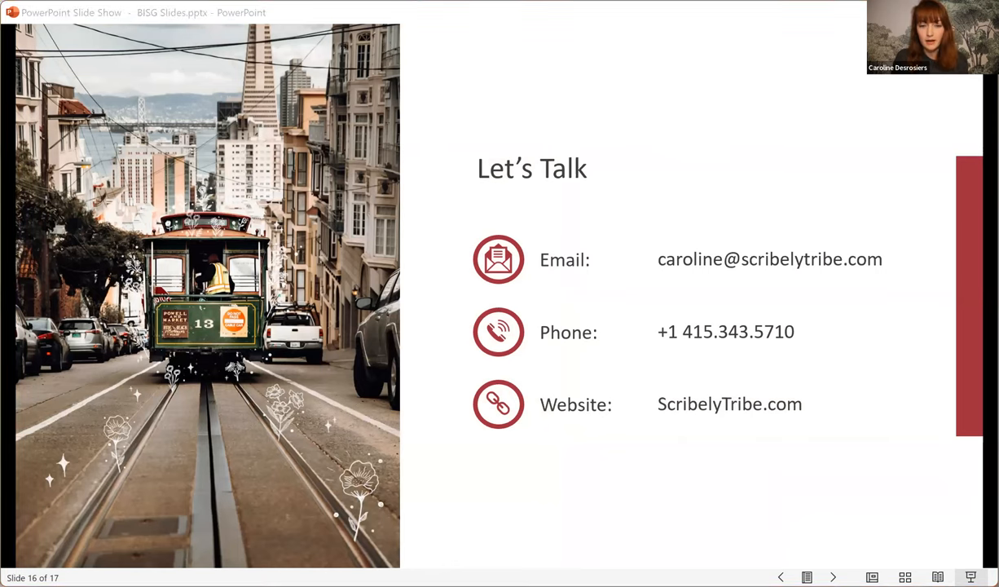
mouse_move(548, 91)
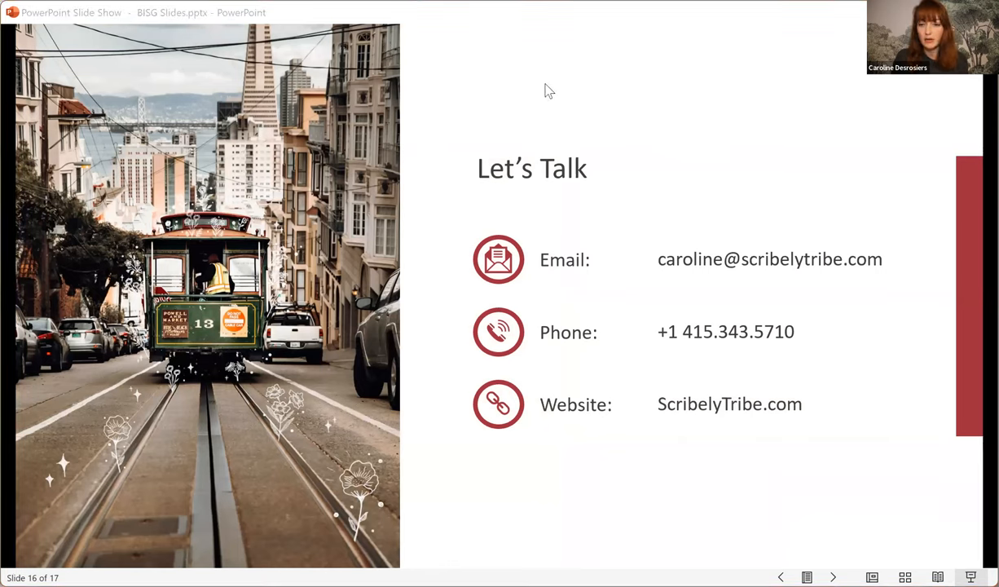
mouse_move(634, 49)
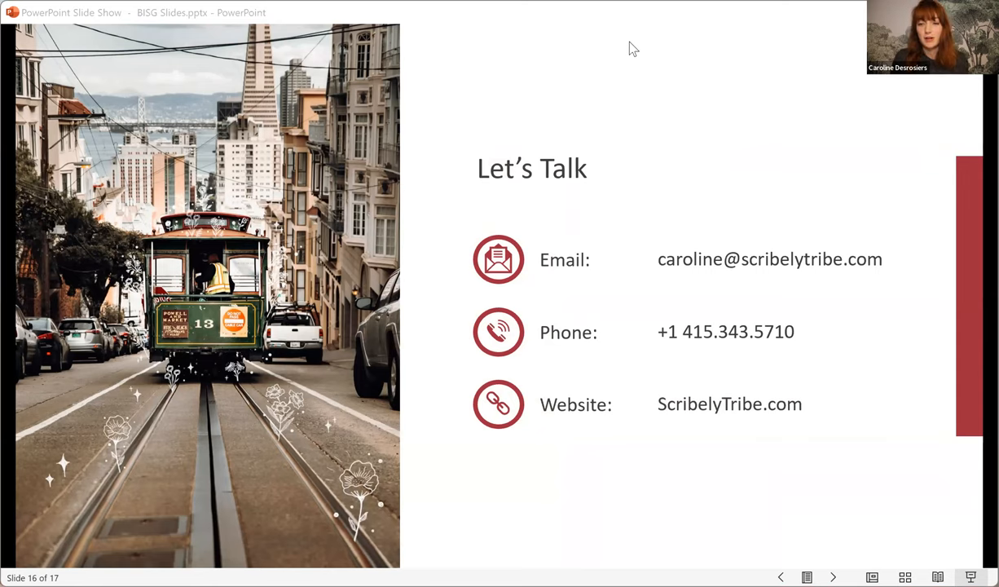
mouse_move(635, 31)
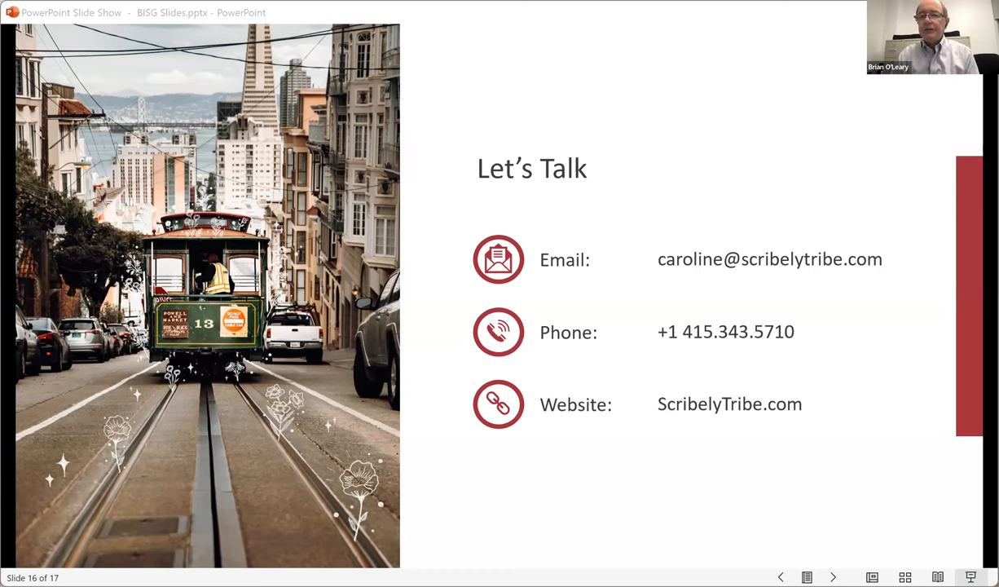
mouse_move(321, 42)
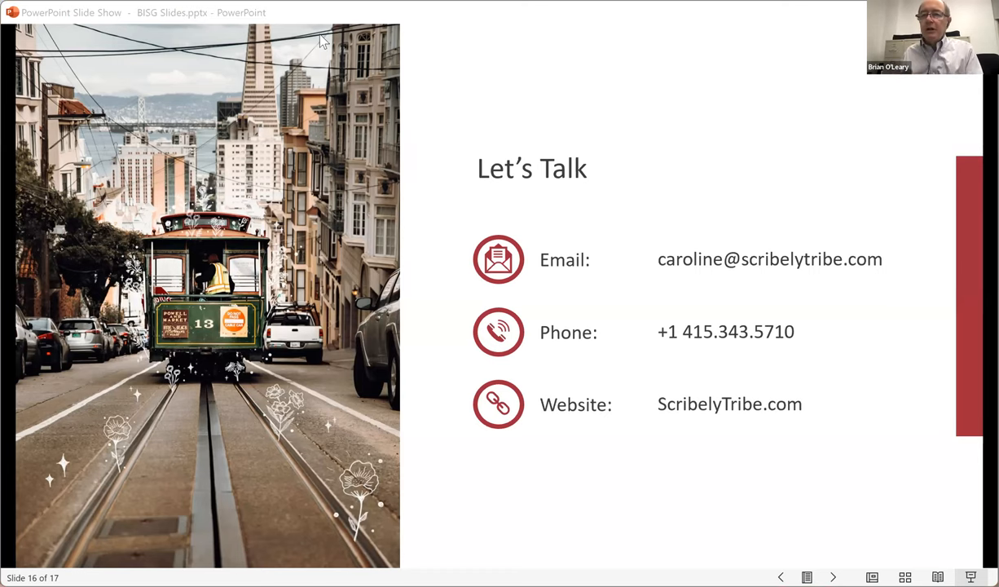